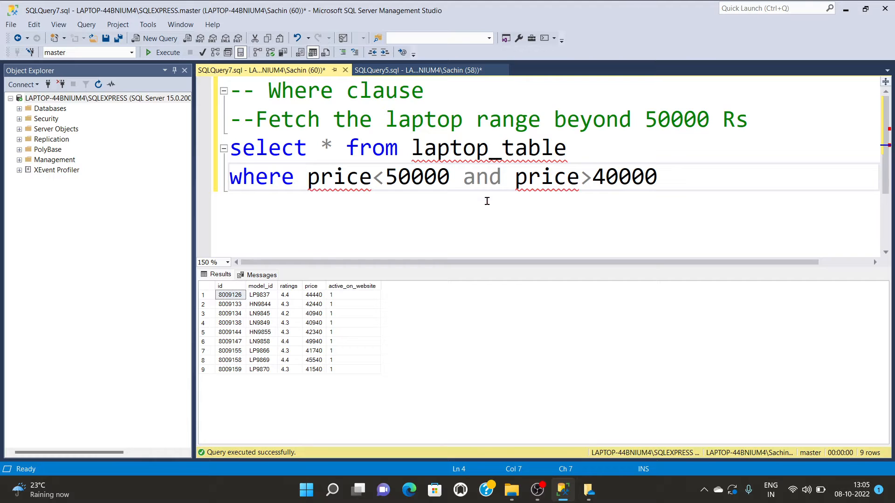
- Extend the heading comment to 'Where clause with between and in operator' and remove the '<' sign
double_click(481, 176)
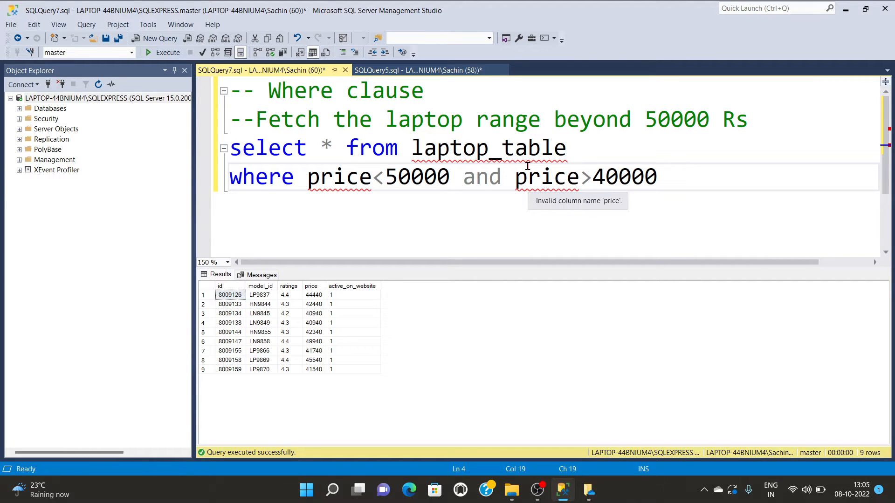
left_click_drag(307, 176, 450, 176)
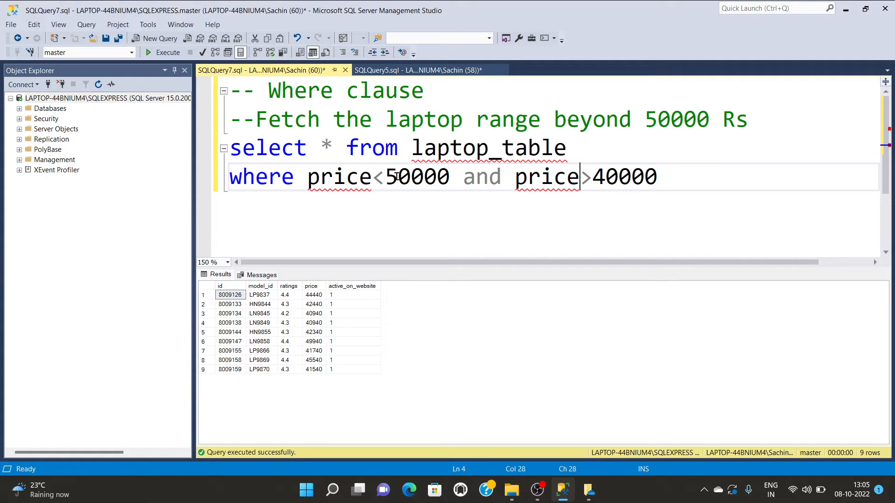
left_click(588, 177)
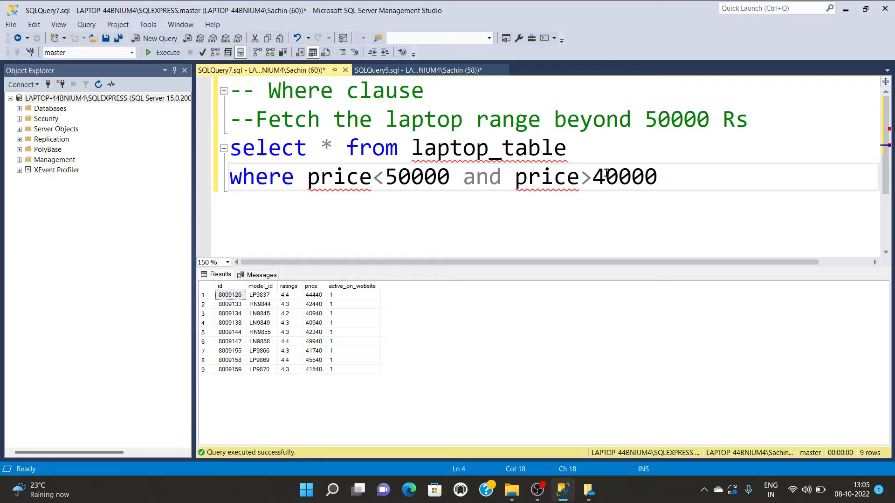
left_click(645, 178)
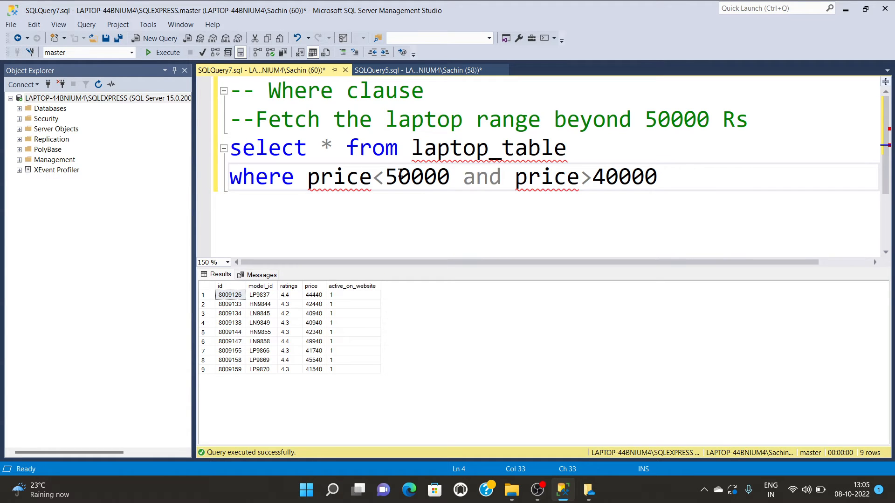
type("with be")
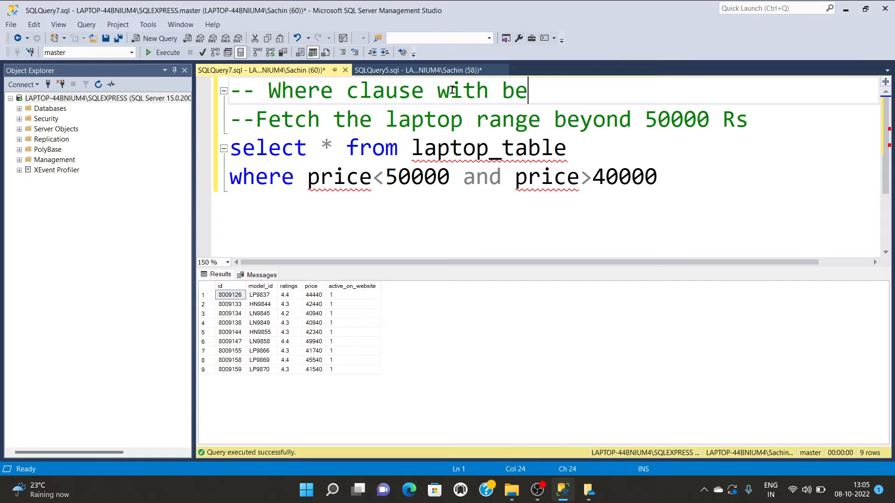
type("tween")
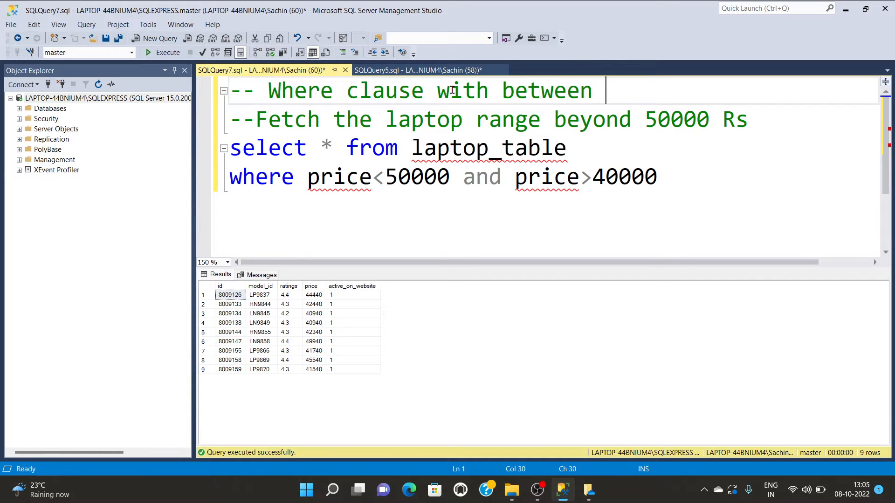
type("in")
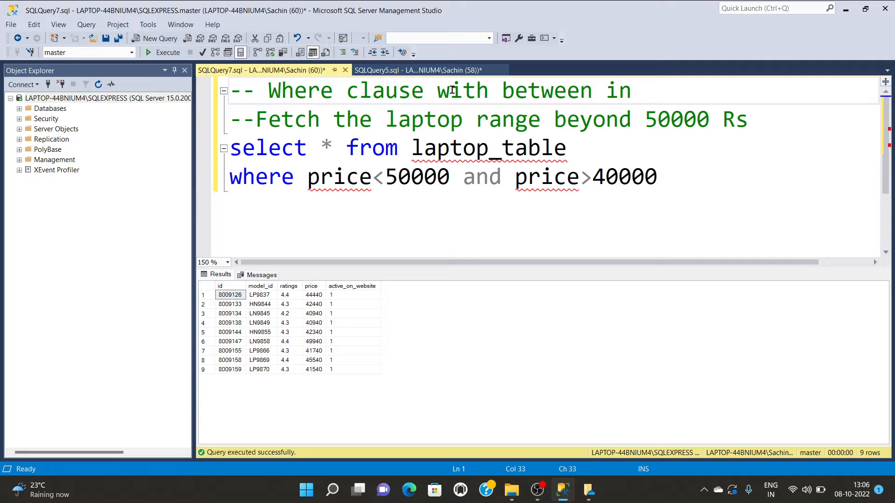
type("and")
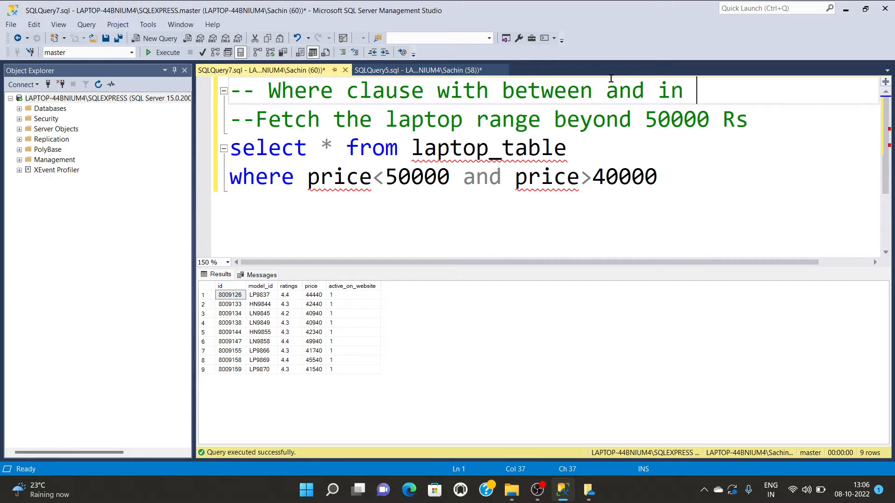
type("operato")
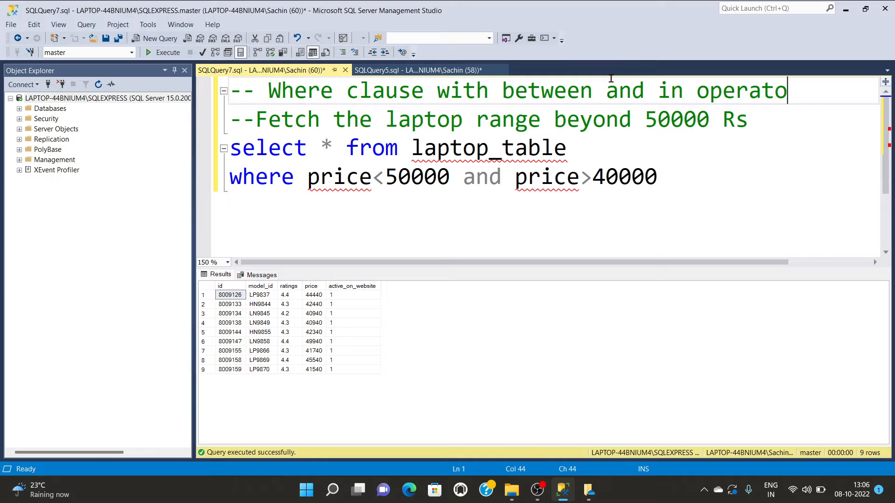
type("r")
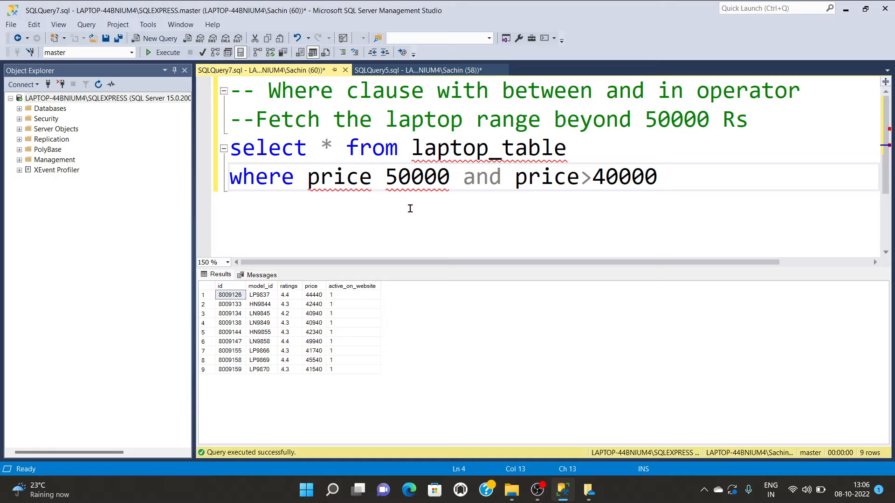
- Change the price condition to 'between 45000 and 50000' and run it, returning two laptops
type("be")
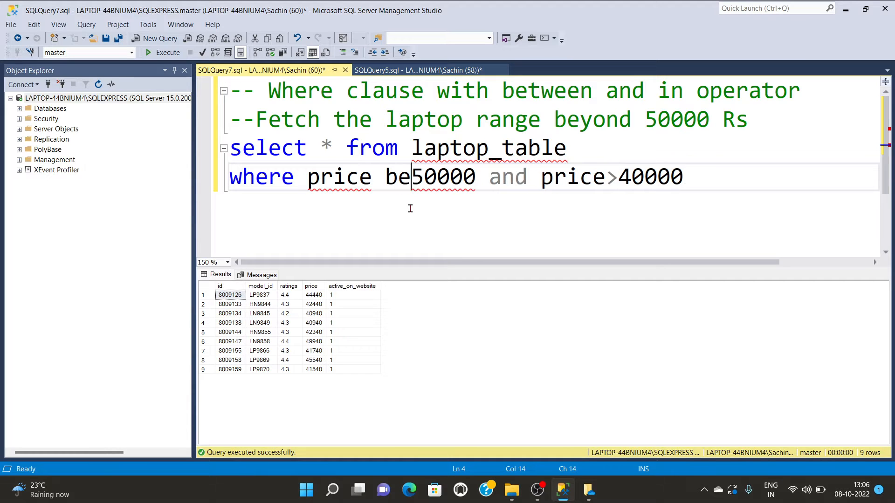
type("tween 4")
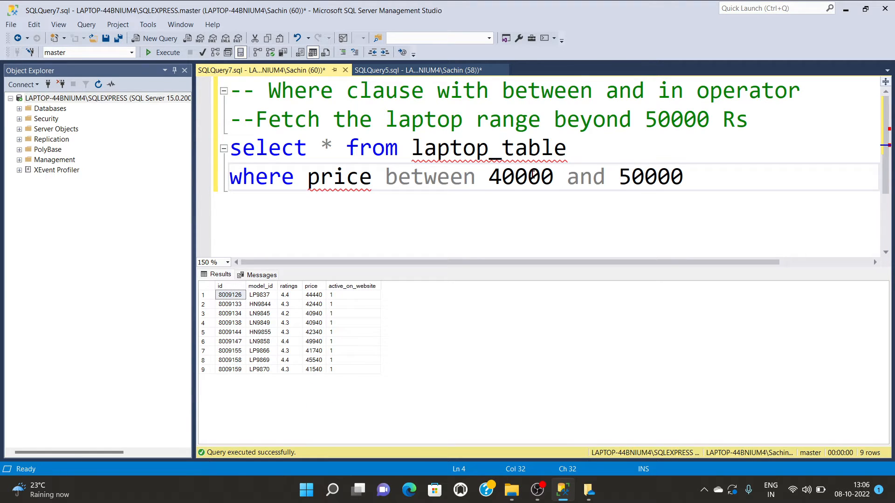
left_click(515, 176)
type("5")
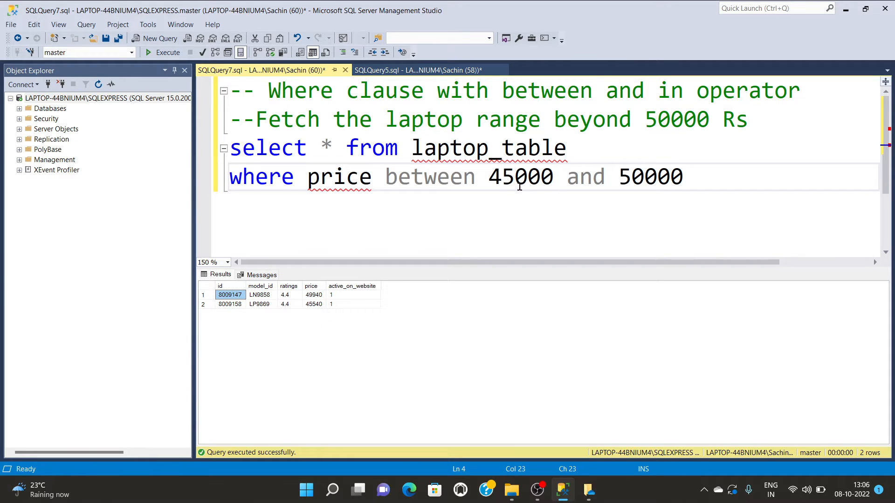
double_click(500, 176)
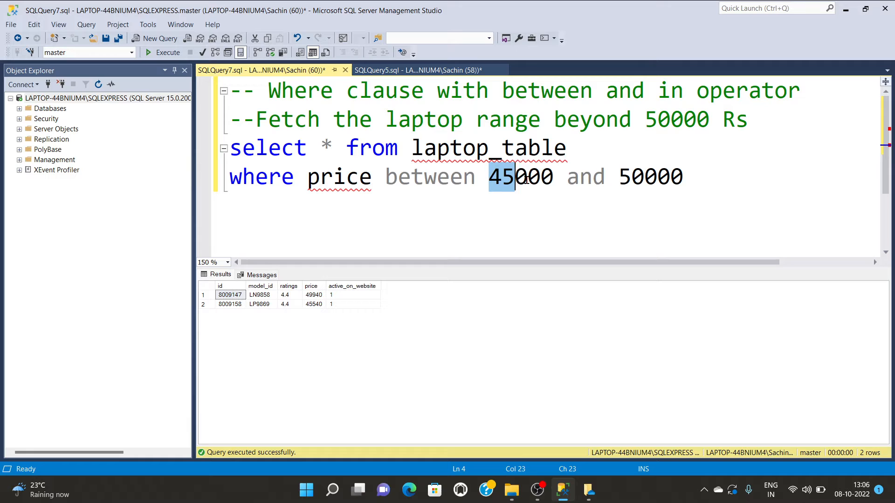
left_click(491, 177)
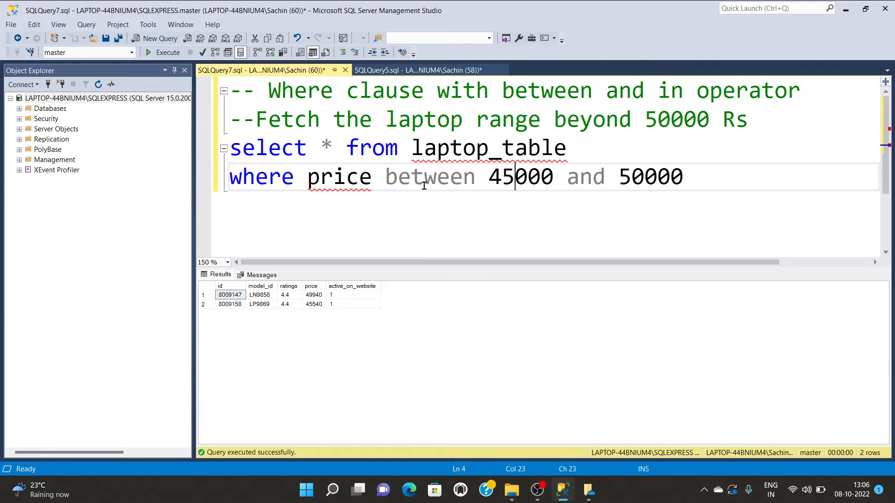
mouse_move(358, 240)
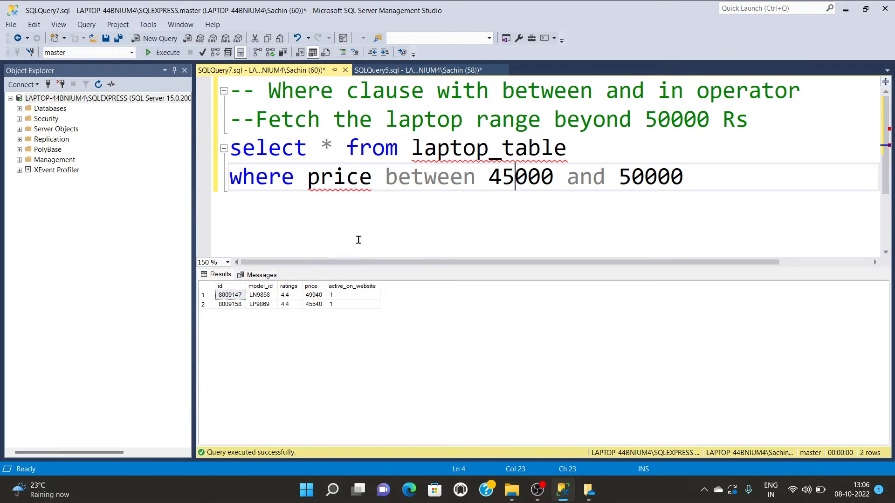
- Filter on ratings between 4.1 and 5.0 instead of price and execute the query
double_click(338, 176)
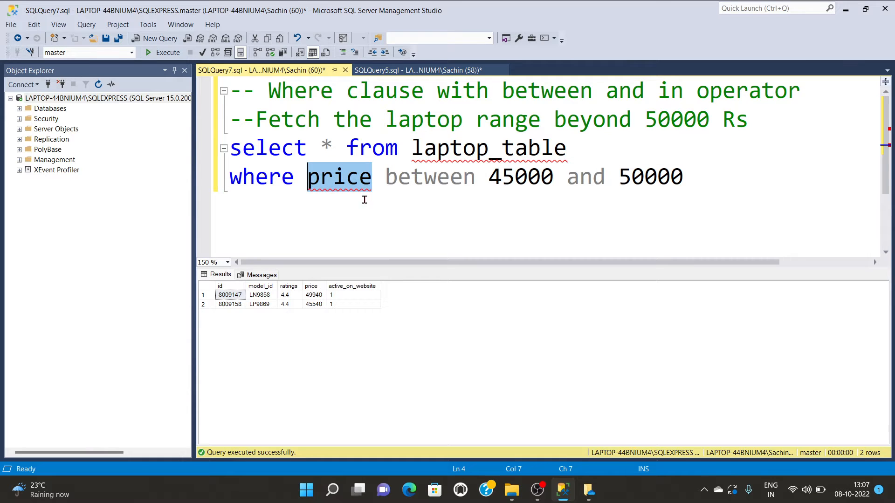
type("ratings")
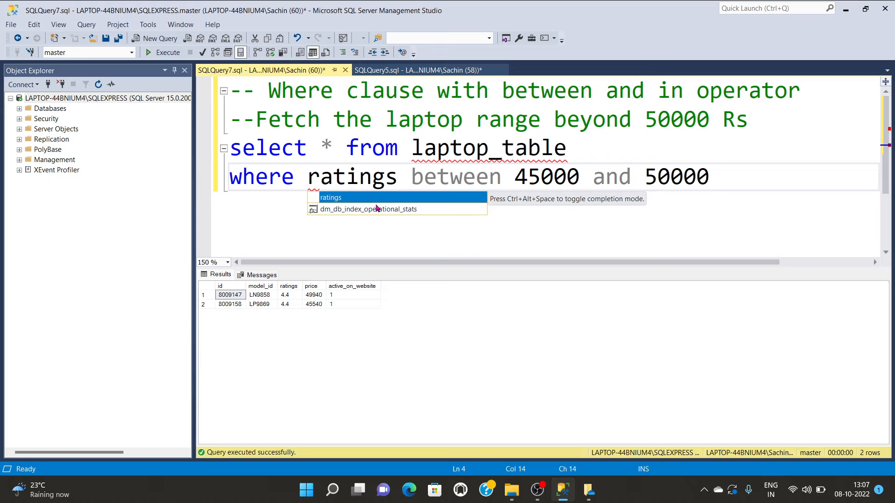
double_click(546, 176)
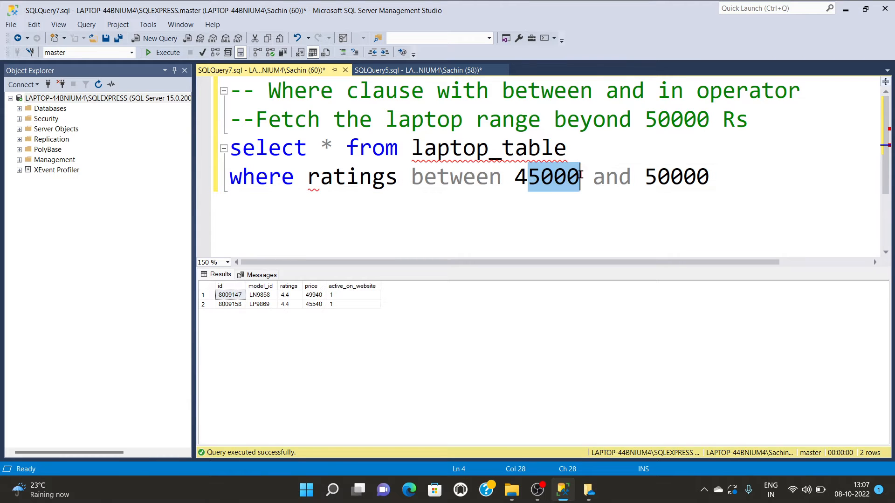
type("4.5")
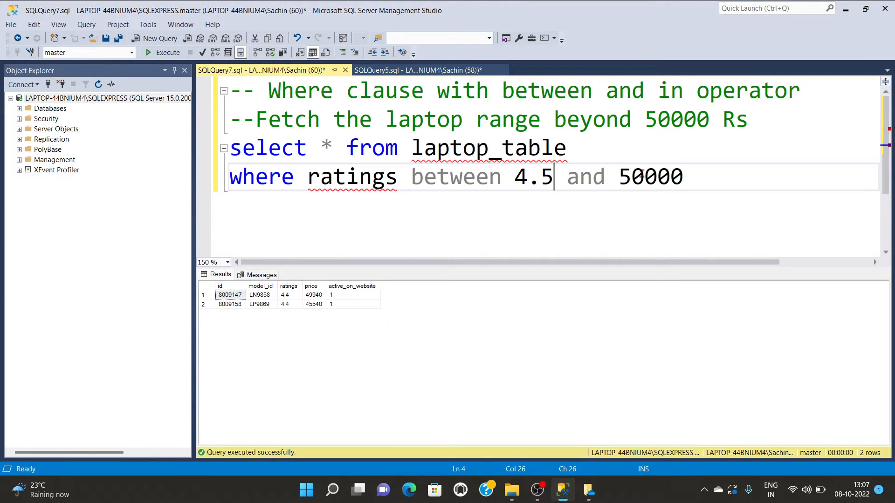
type(".")
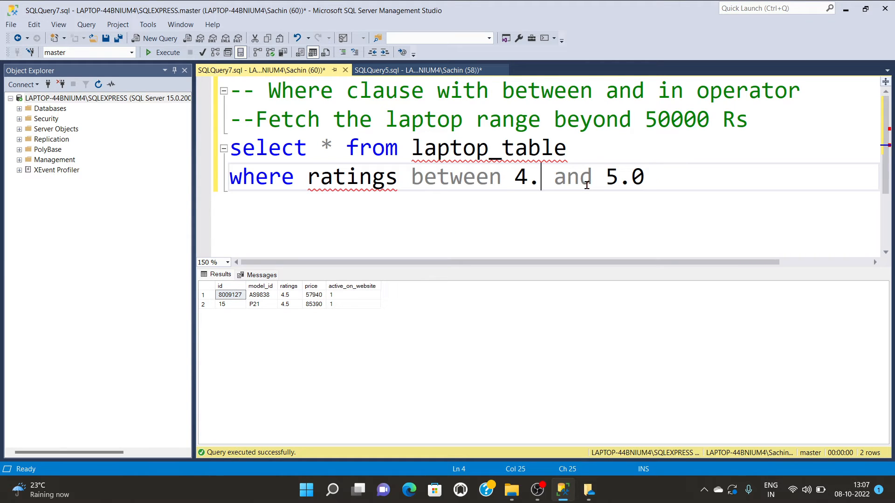
type("1")
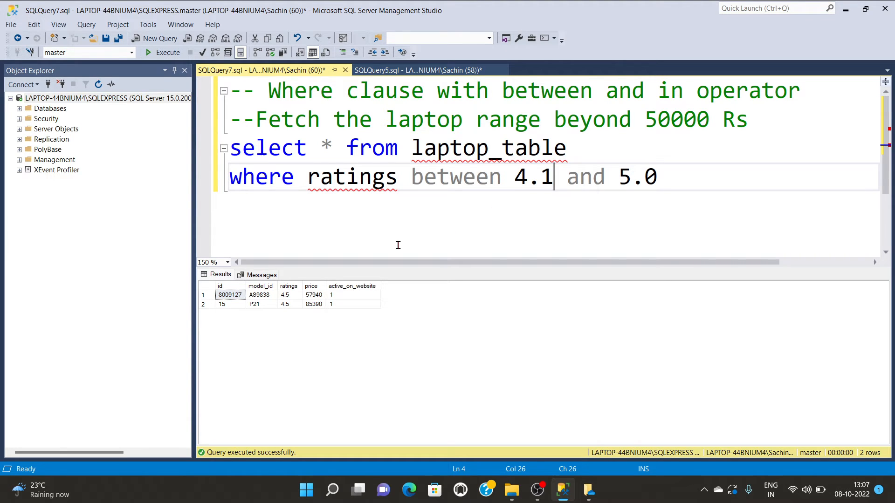
left_click(167, 53)
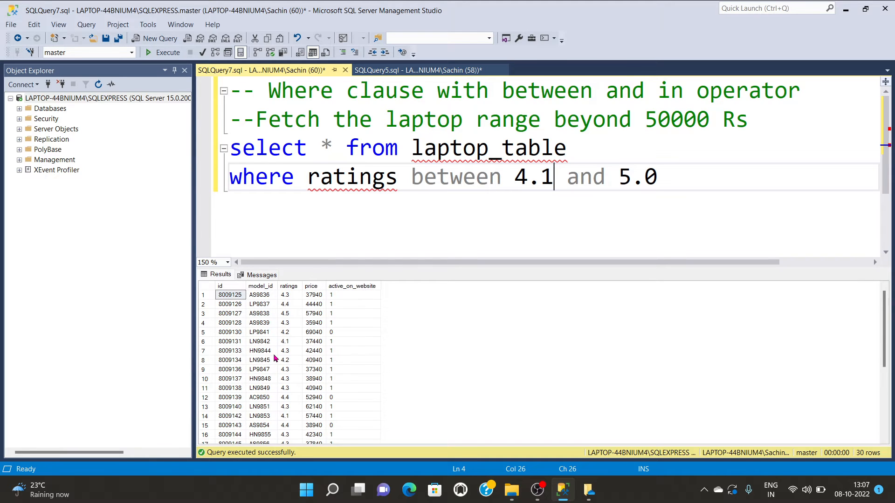
- Review the 30 returned rows, pointing out models LP9837 and LN9845 in the grid
scroll("down", 3)
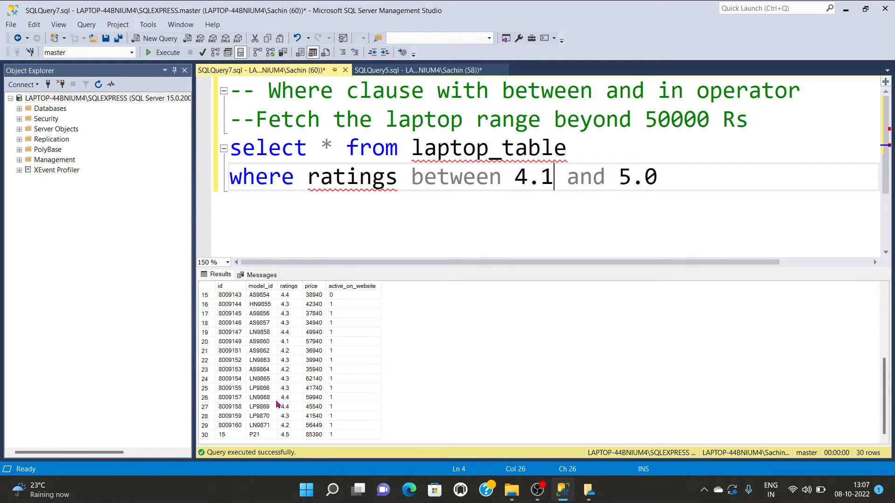
left_click(412, 176)
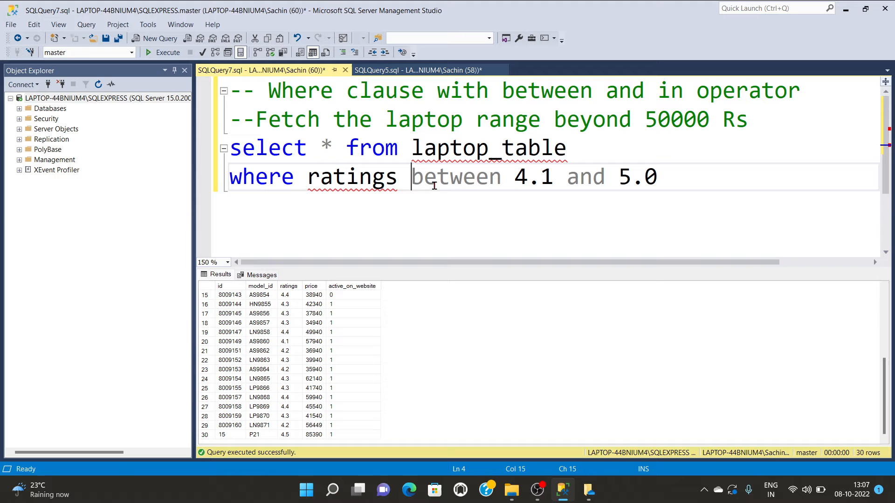
left_click(516, 176)
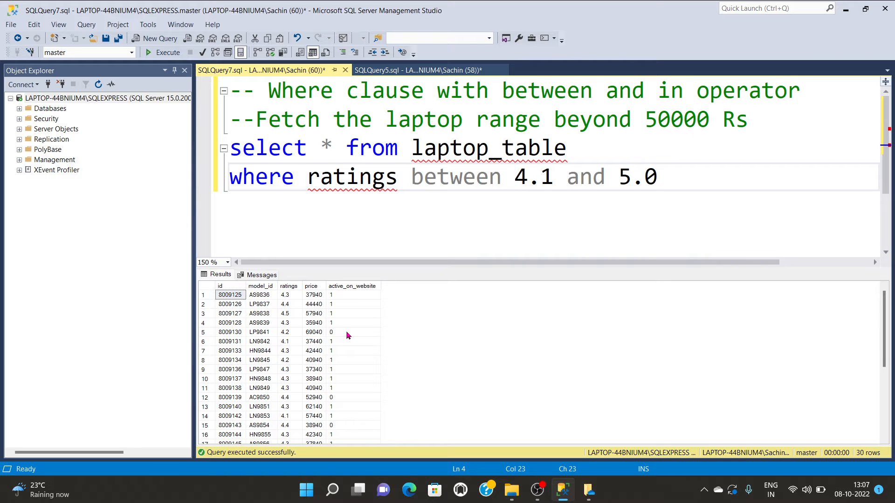
mouse_move(594, 223)
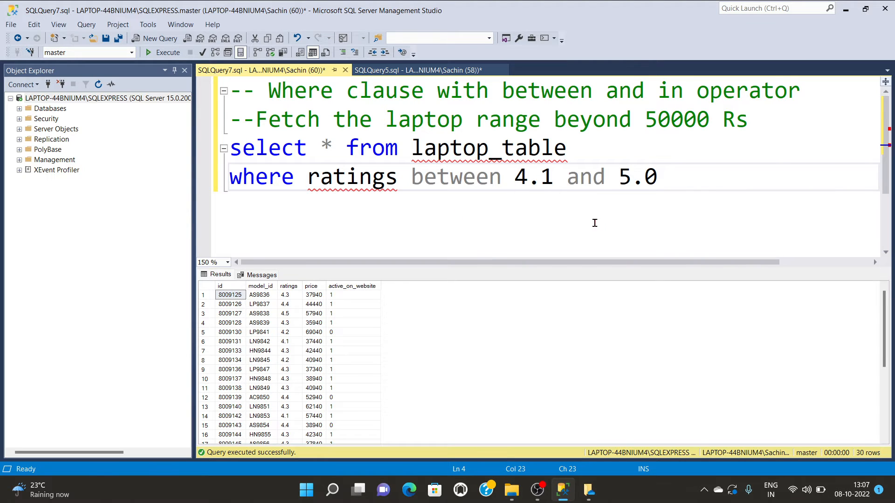
left_click(517, 176)
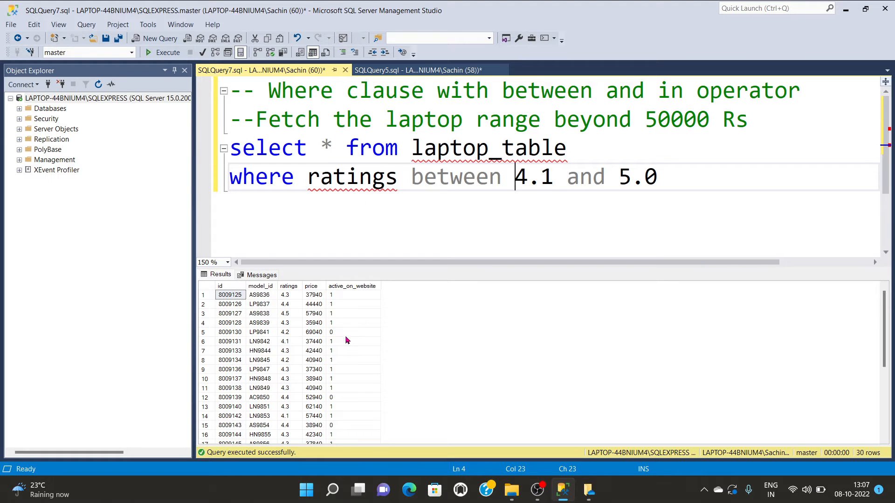
left_click(260, 304)
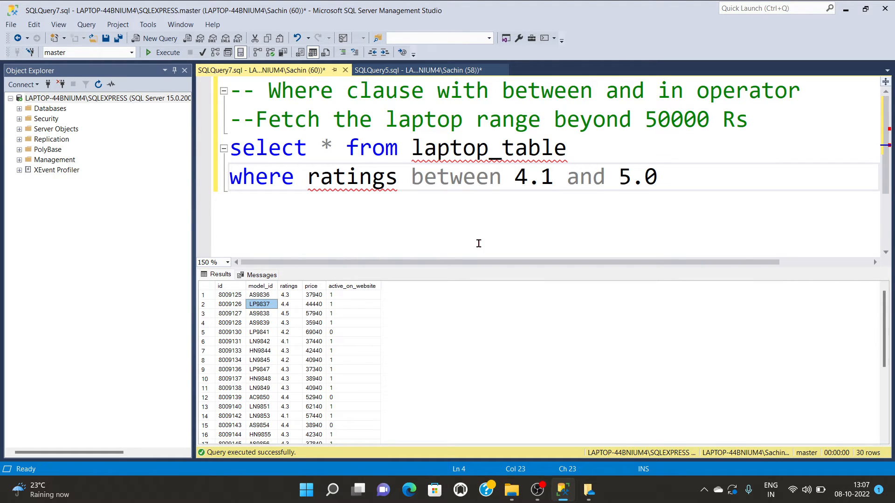
left_click(261, 359)
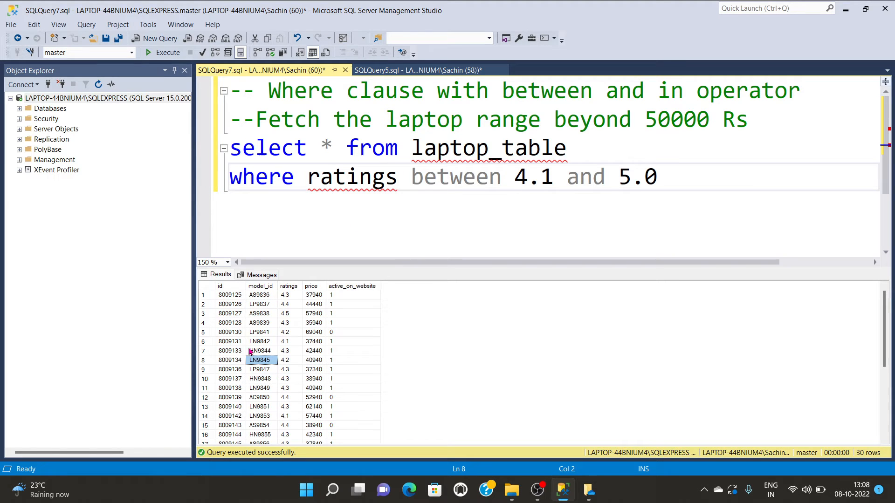
left_click(230, 304)
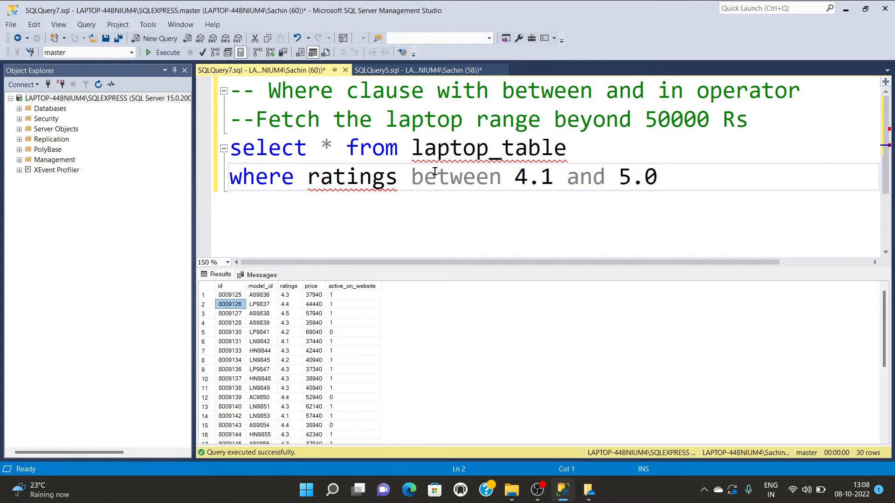
- Replace the ratings BETWEEN condition with 'model_id in ()'
double_click(455, 176)
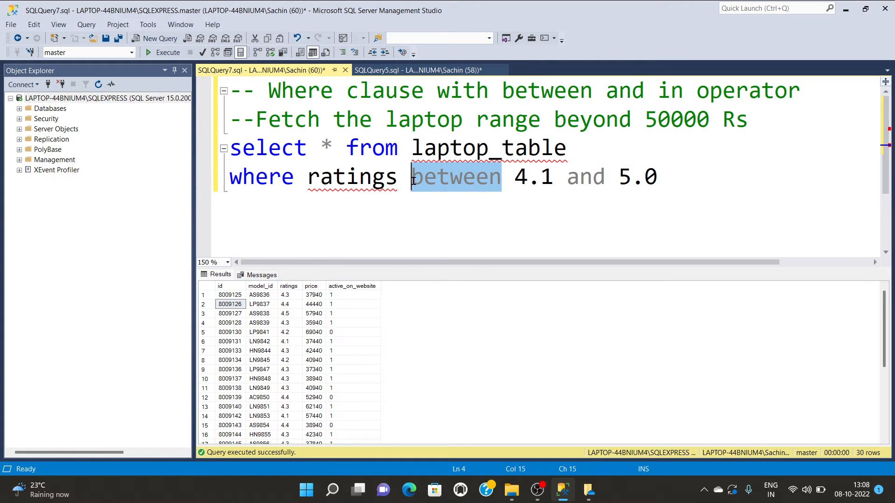
mouse_move(559, 208)
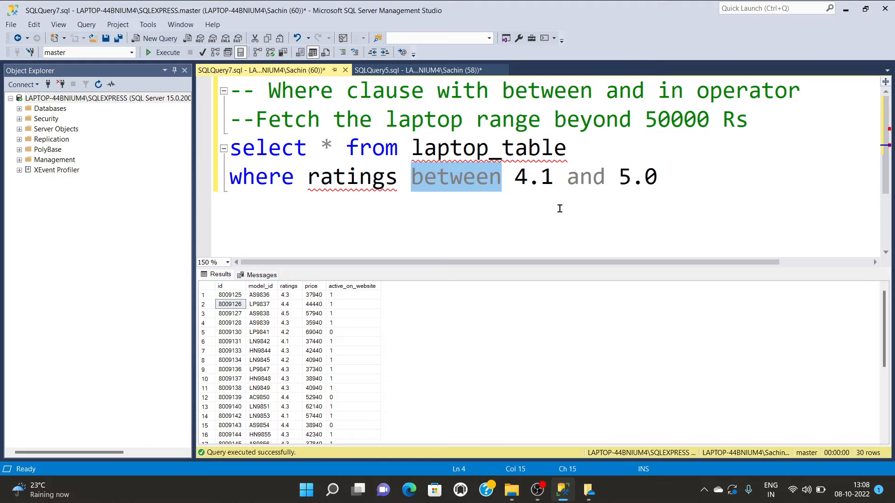
key("Delete")
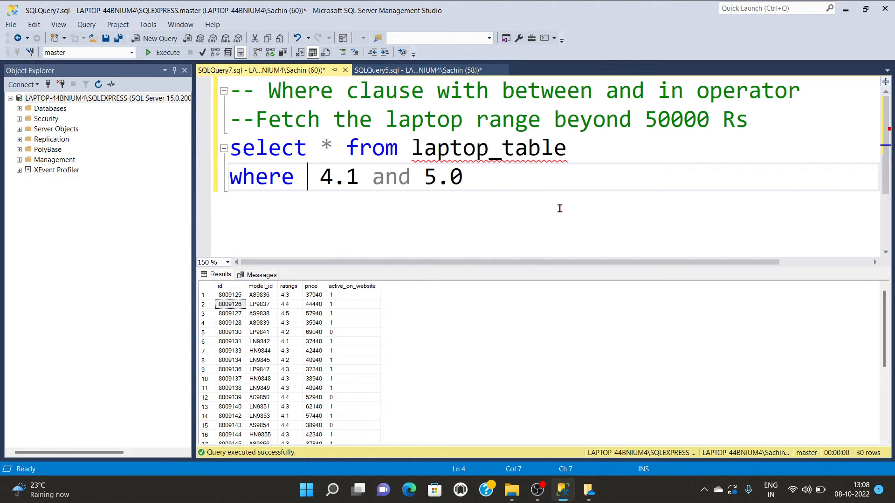
type("model")
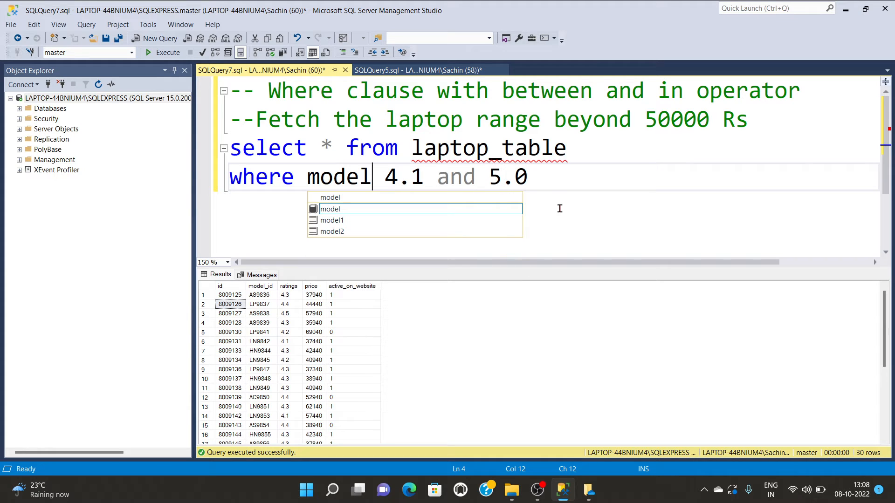
type("_i")
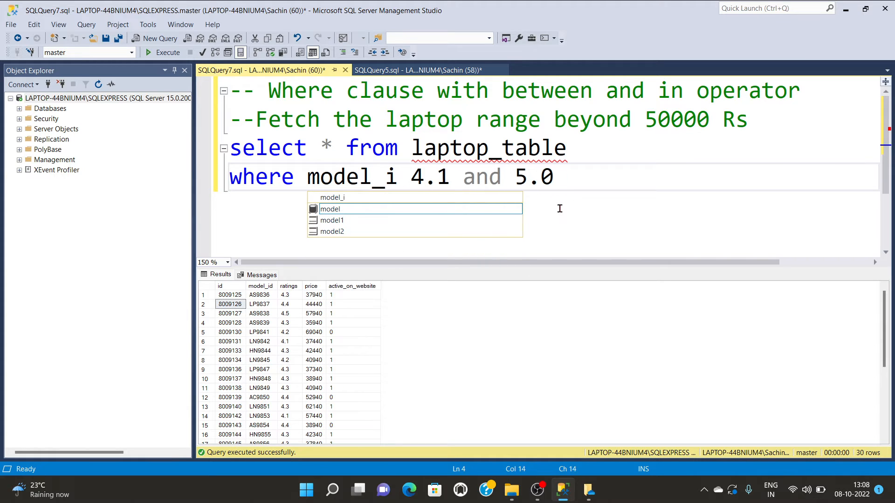
key("Tab")
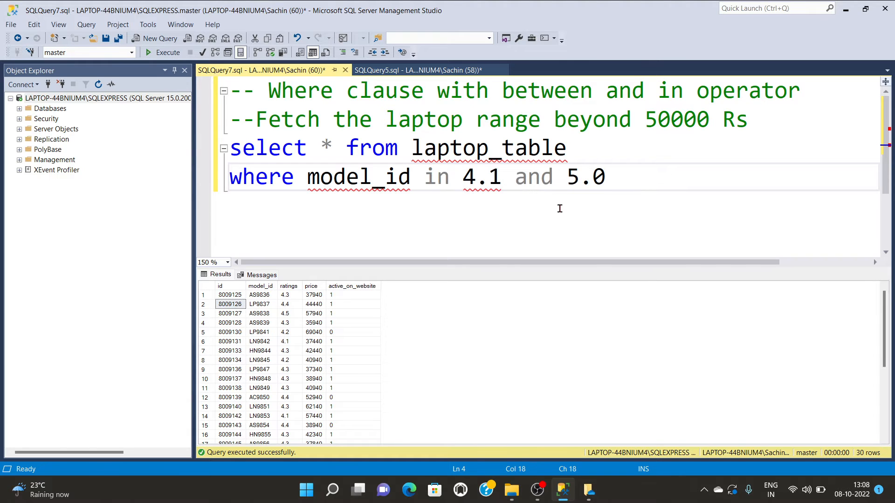
key("Backspace")
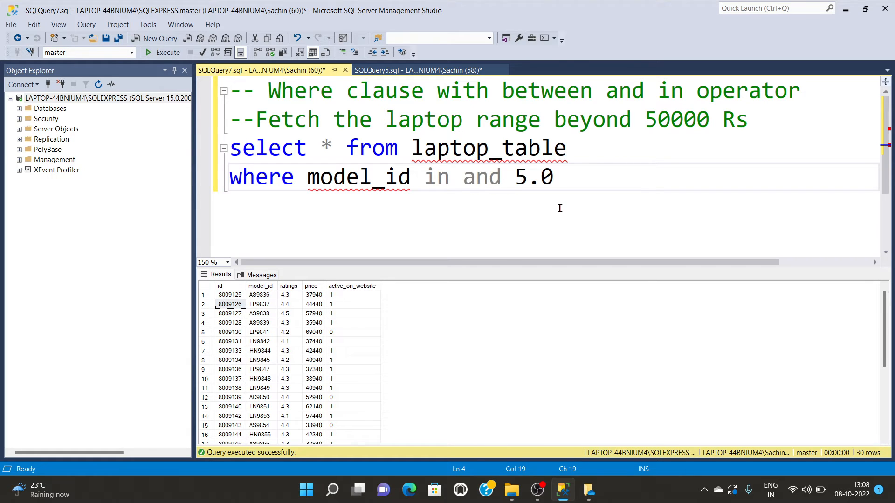
key("Backspace")
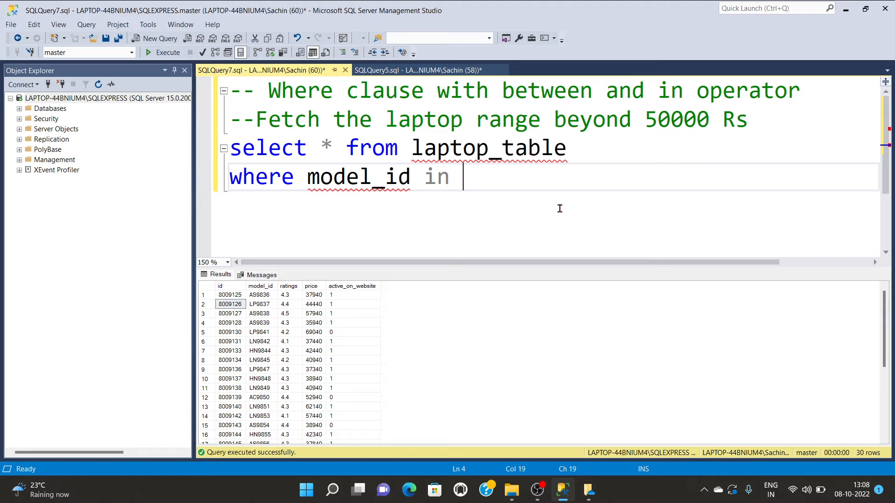
type("()")
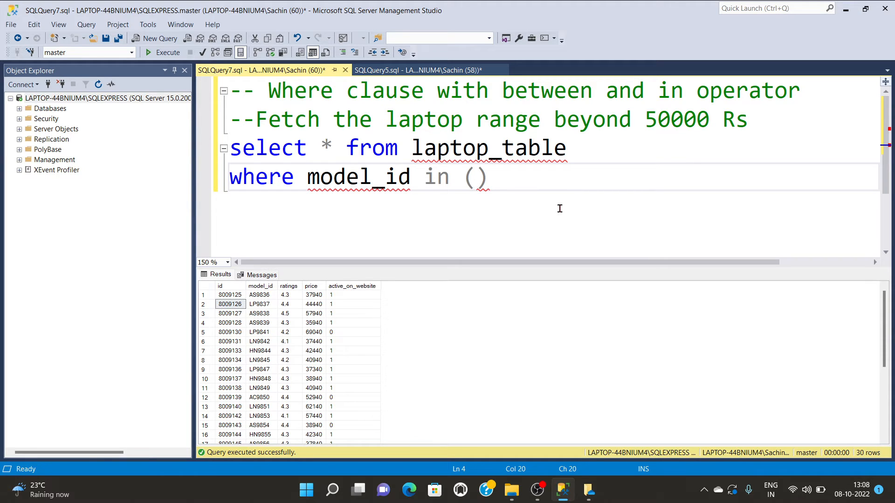
mouse_move(305, 357)
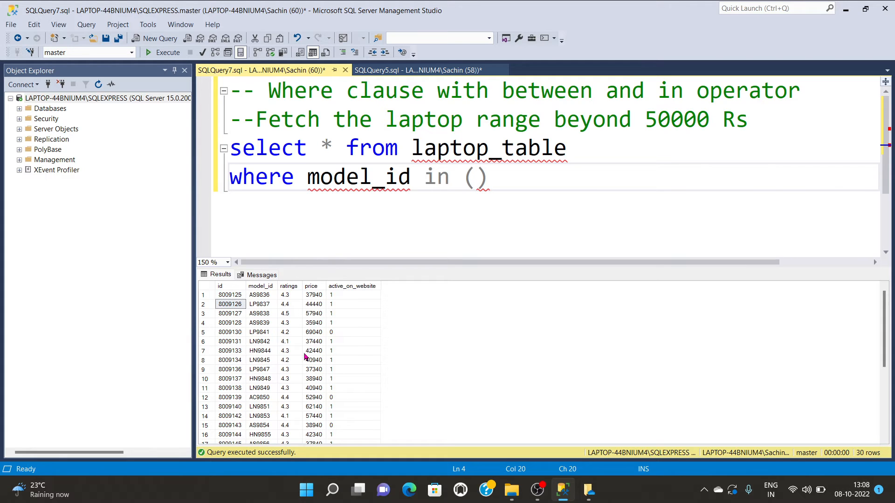
- Fill the IN list with AS9836, LP9841 from the results grid and execute, hitting an error
left_click(259, 294)
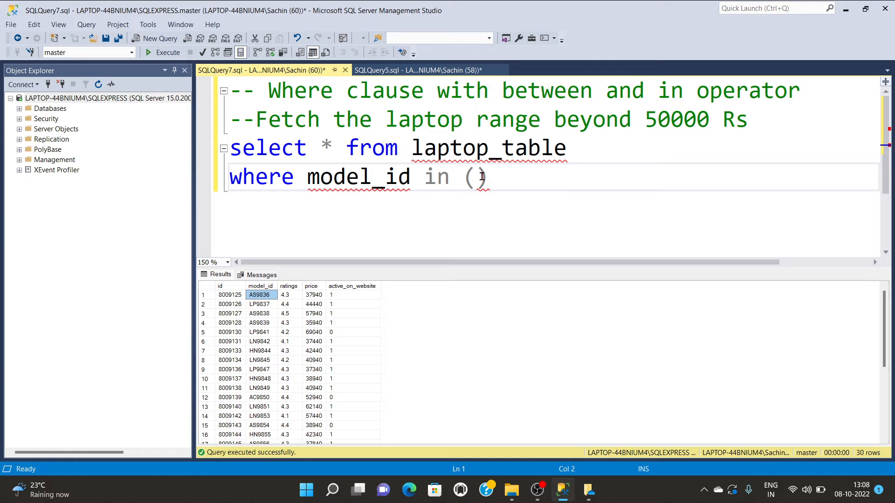
type("AS9836")
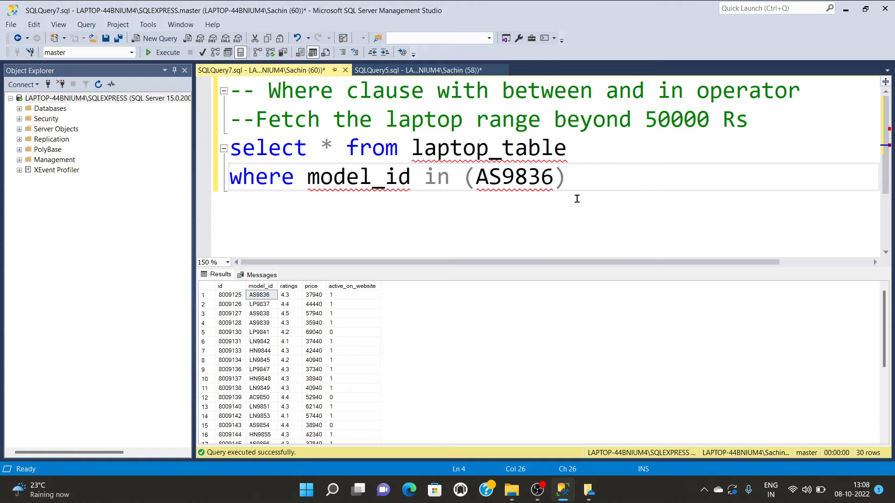
type(",")
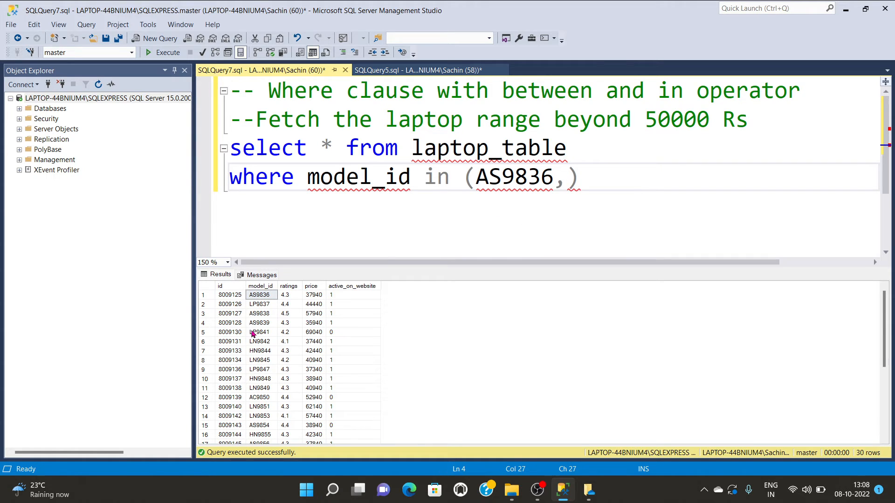
left_click(260, 332)
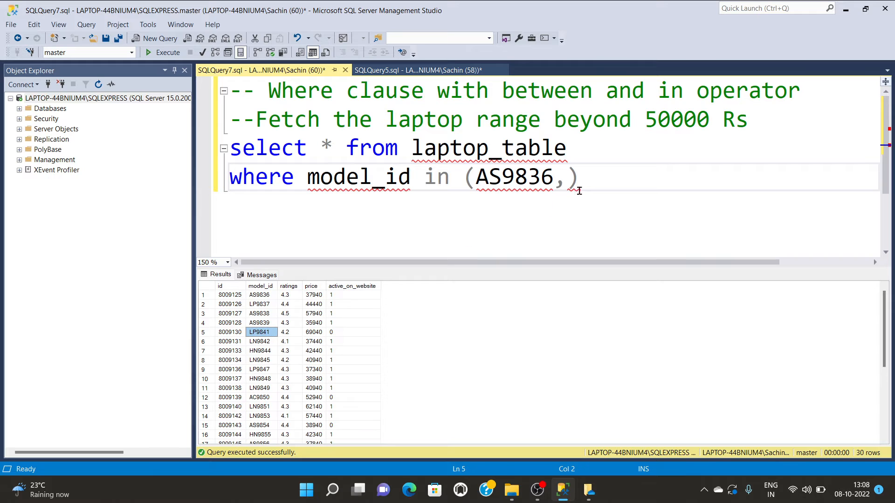
type("LP9841")
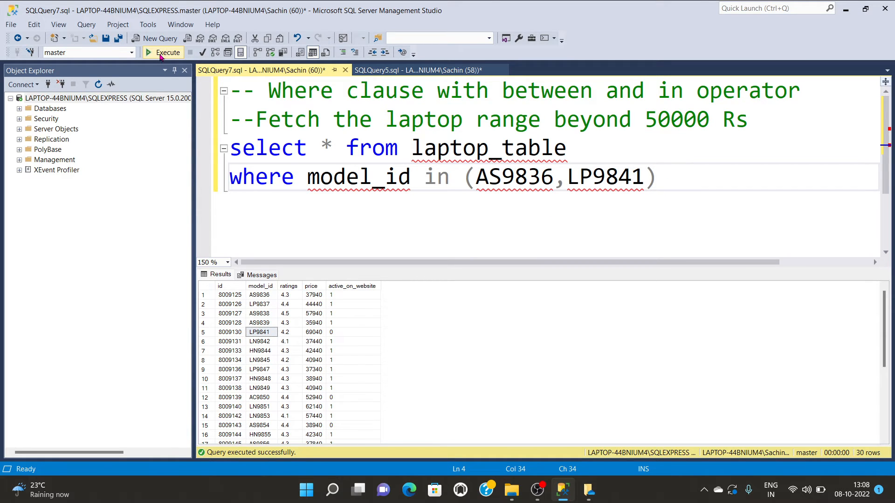
left_click(162, 52)
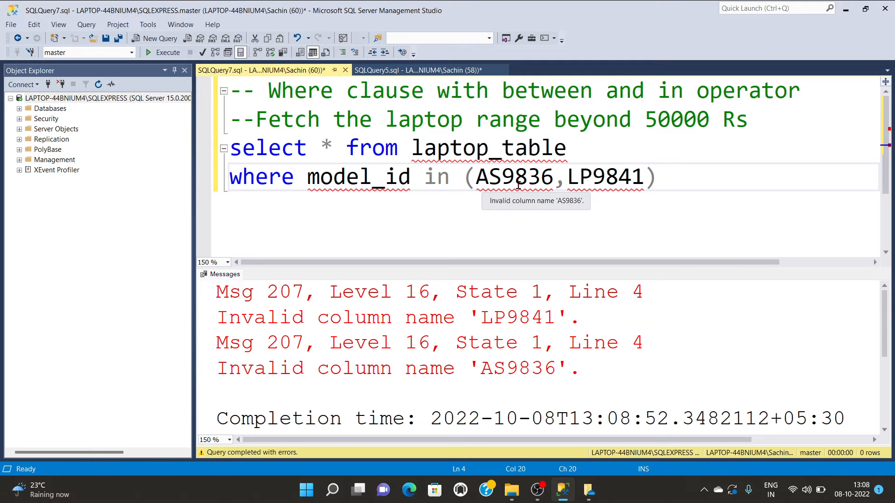
- Quote the model ids as 'AS9836','LP9841' and rerun, returning the two laptops
type("'")
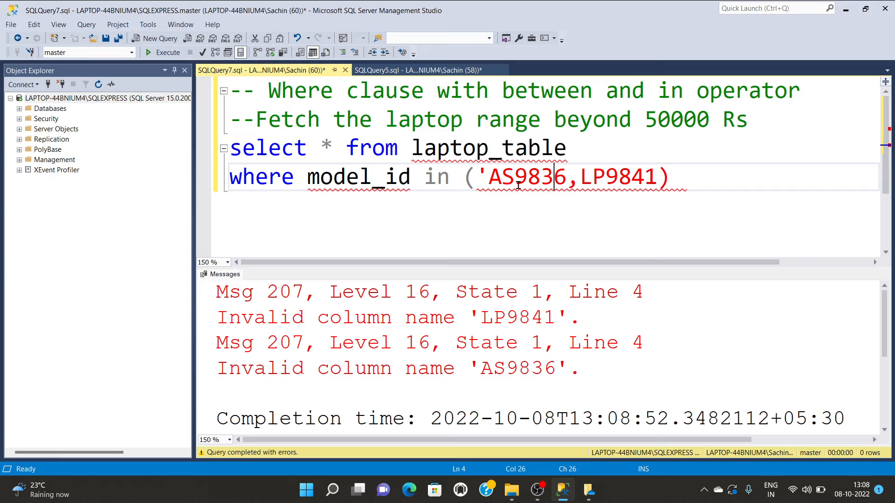
type("'")
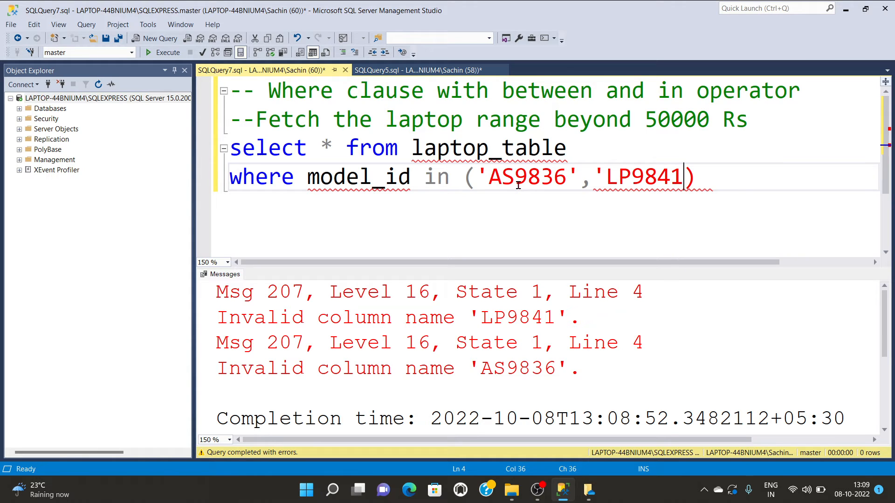
type("'")
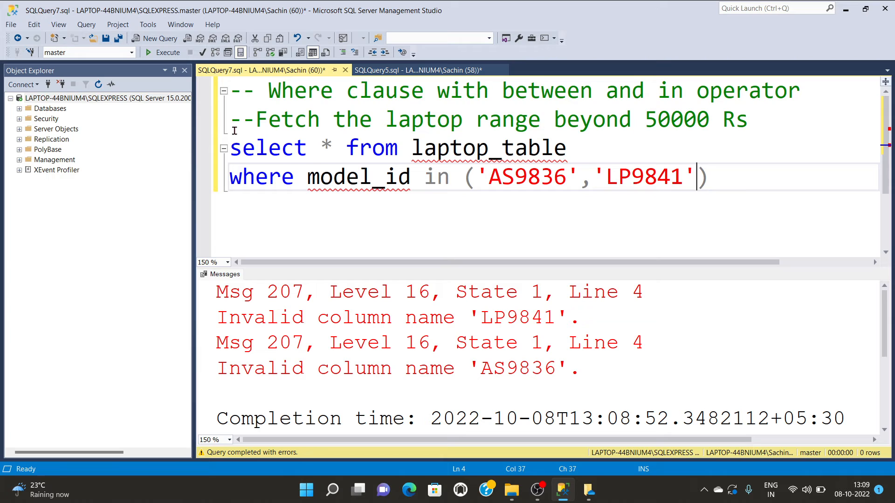
left_click(165, 53)
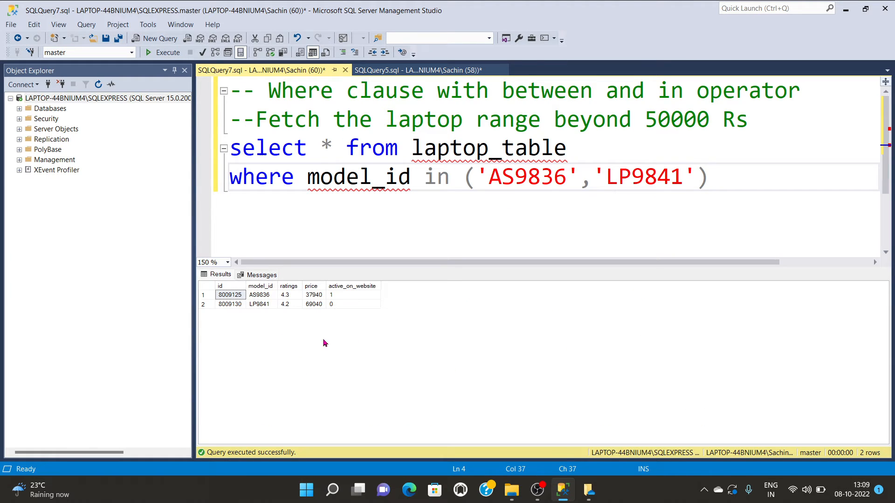
left_click(230, 294)
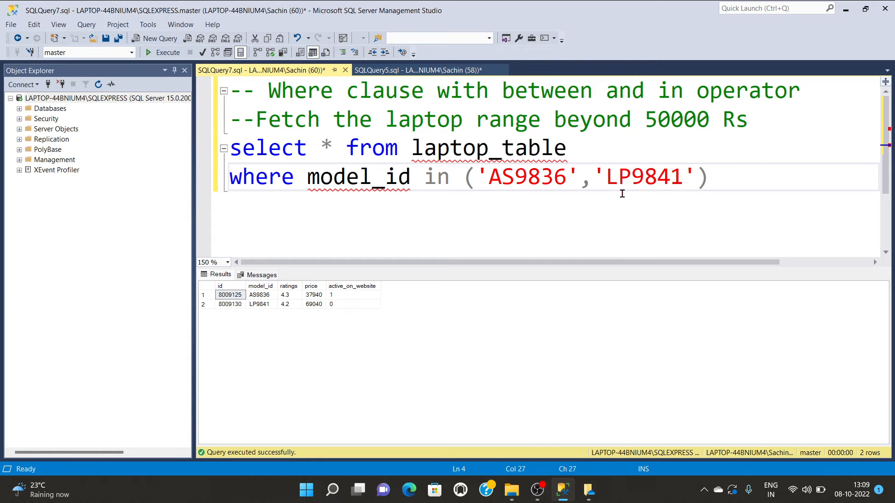
left_click(607, 178)
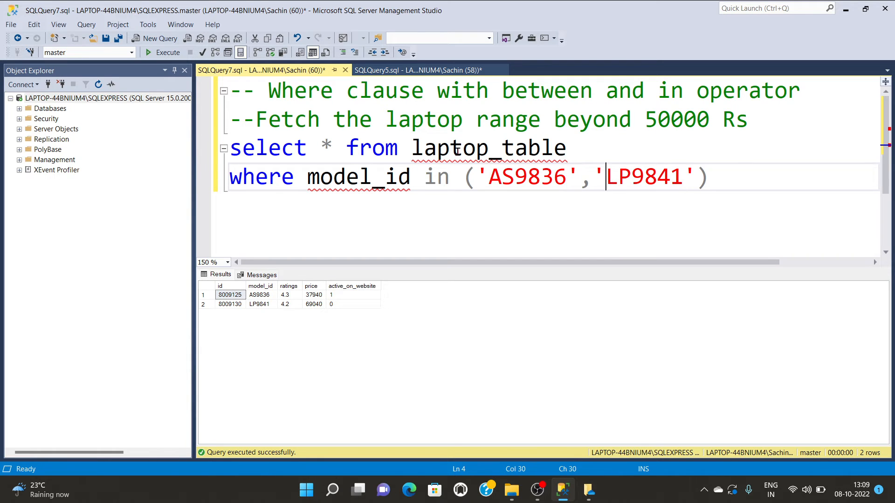
- Flip between the aggregate functions query and the WHERE clause query tabs
left_click(417, 70)
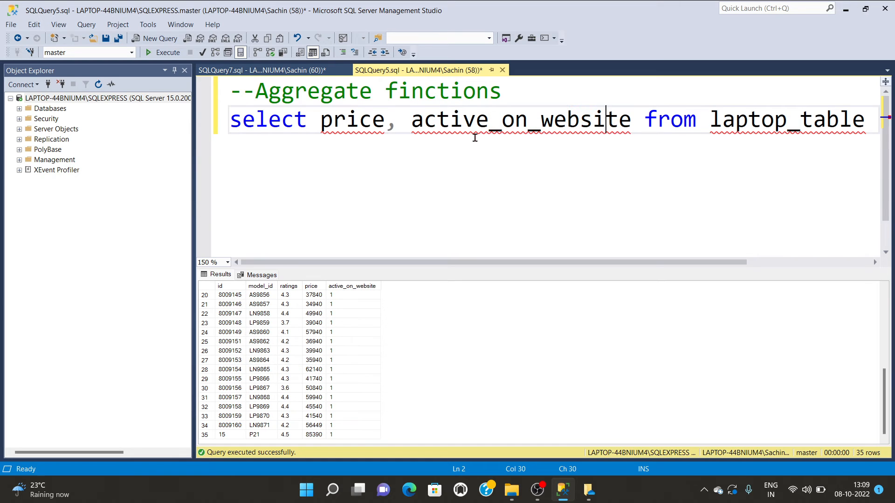
left_click(271, 70)
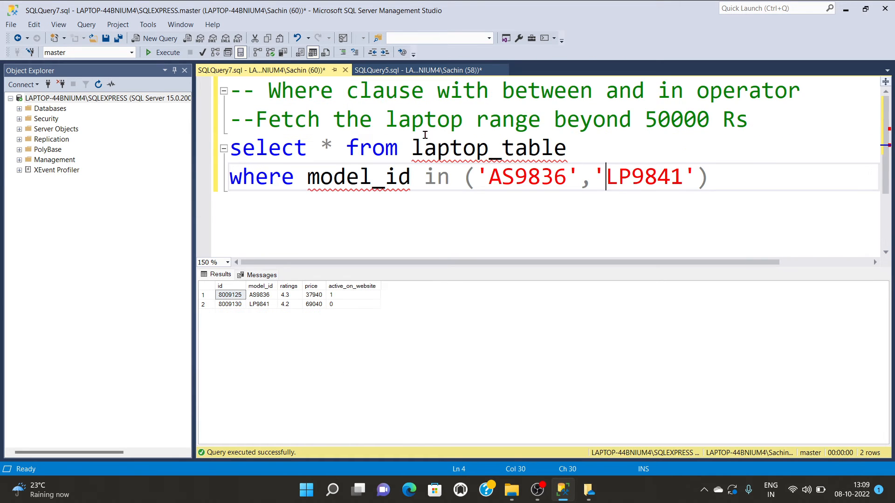
left_click(491, 177)
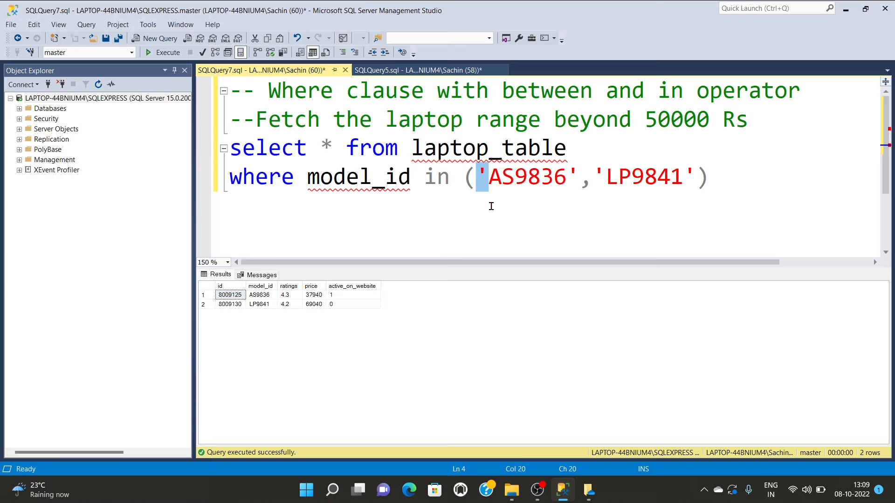
left_click(489, 177)
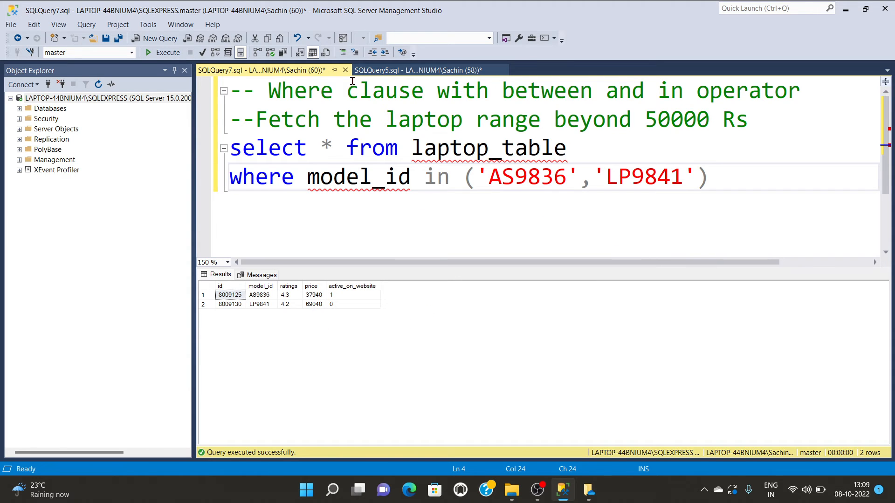
left_click(416, 70)
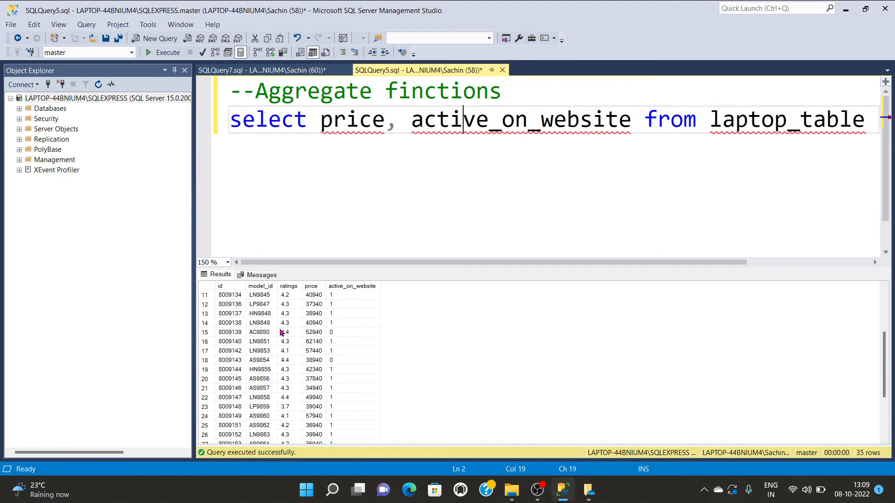
left_click(262, 70)
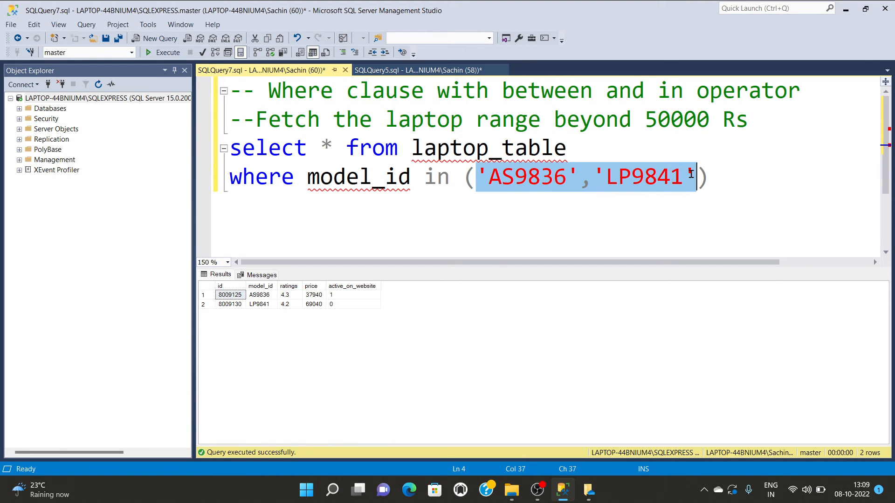
- Run model_id in (4.3, 4.1, 3.5) and highlight the Msg 8114 varchar-to-numeric conversion error
type("4.")
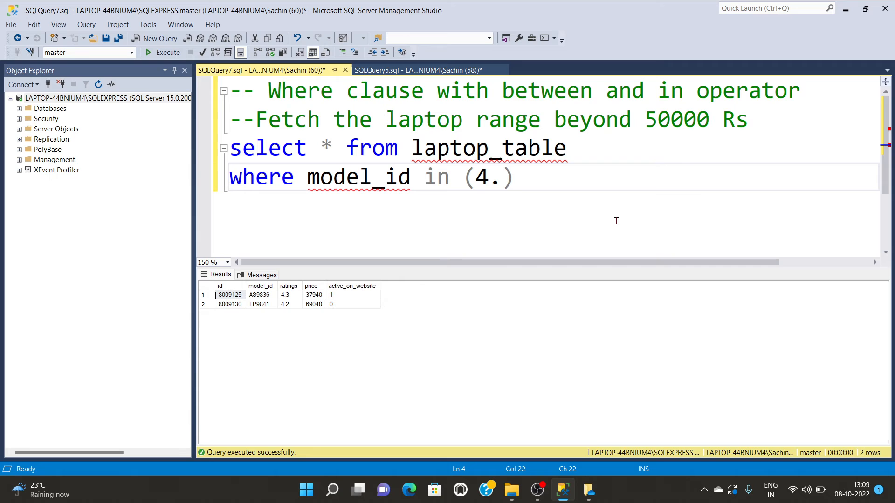
type("3,")
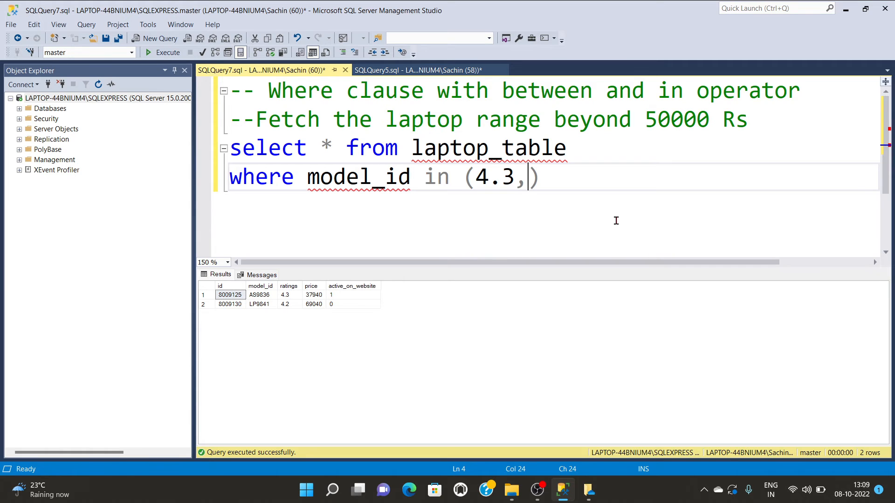
type("4.1,")
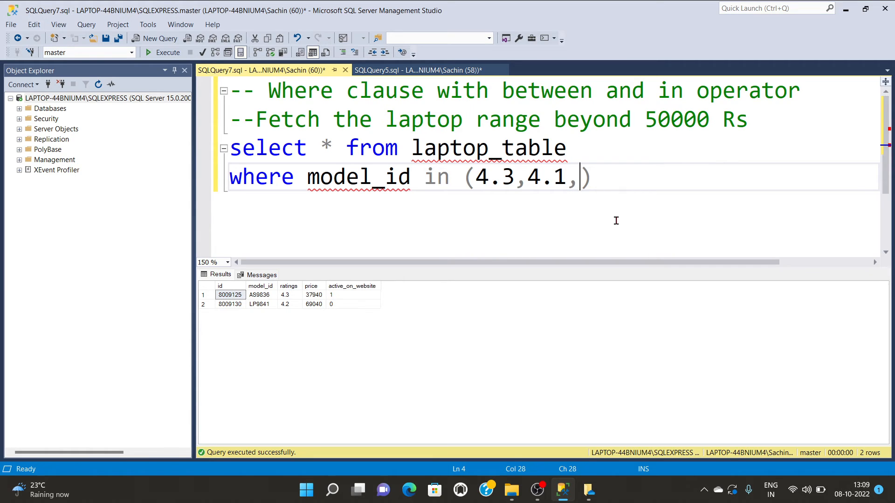
type("4")
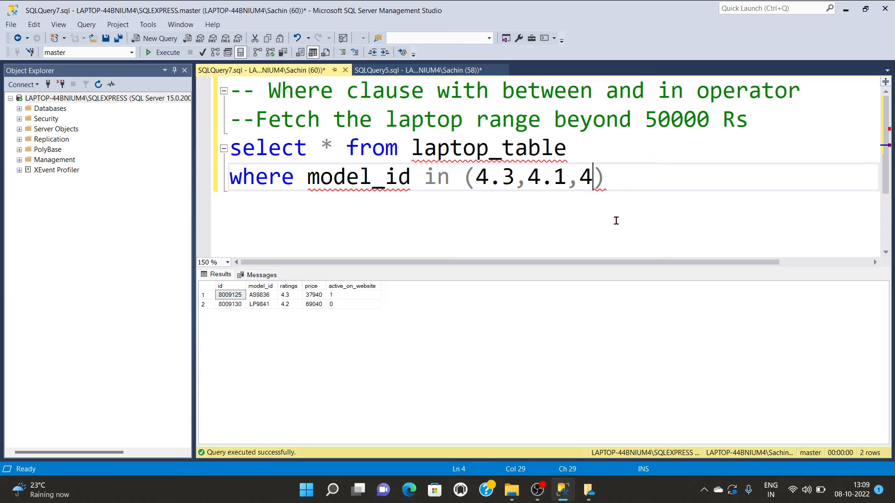
key("Backspace")
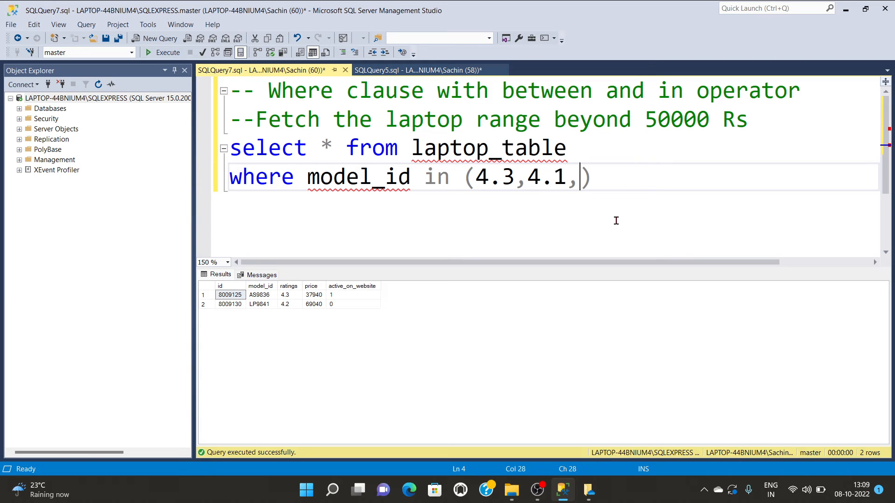
type("3.5")
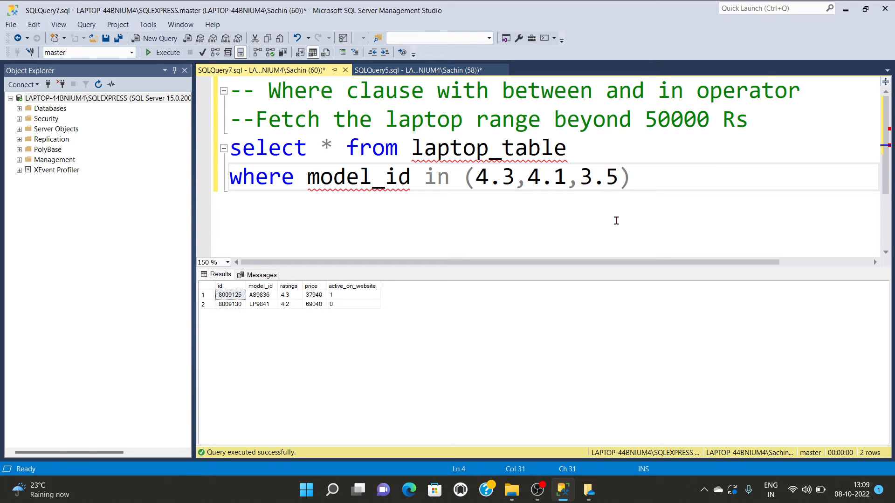
left_click(166, 52)
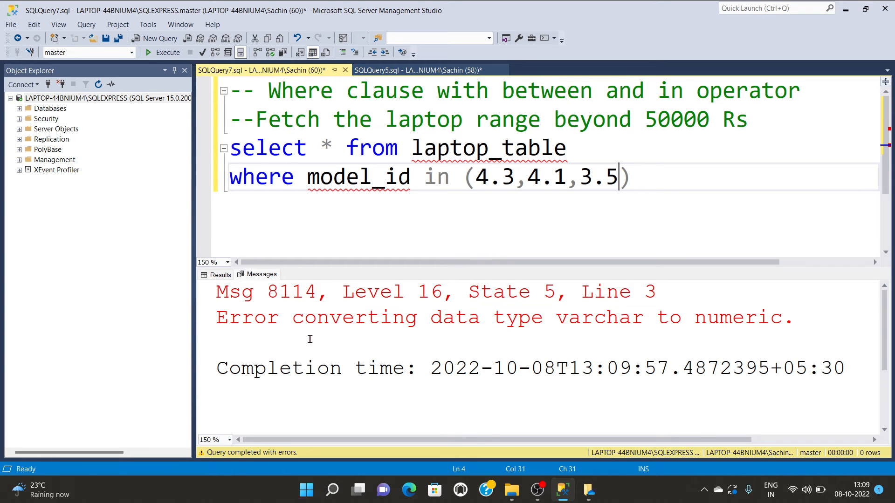
left_click_drag(292, 317, 608, 317)
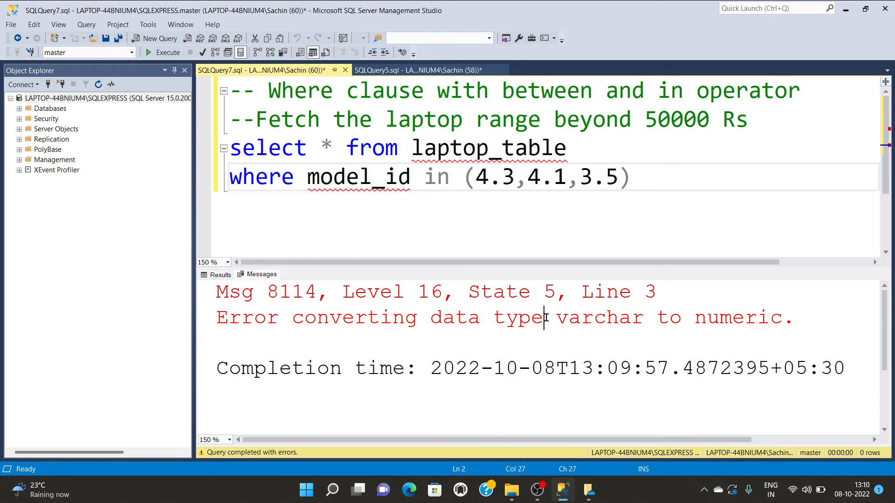
- Switch the IN filter from model_id to ratings and execute, returning 18 laptops
double_click(357, 177)
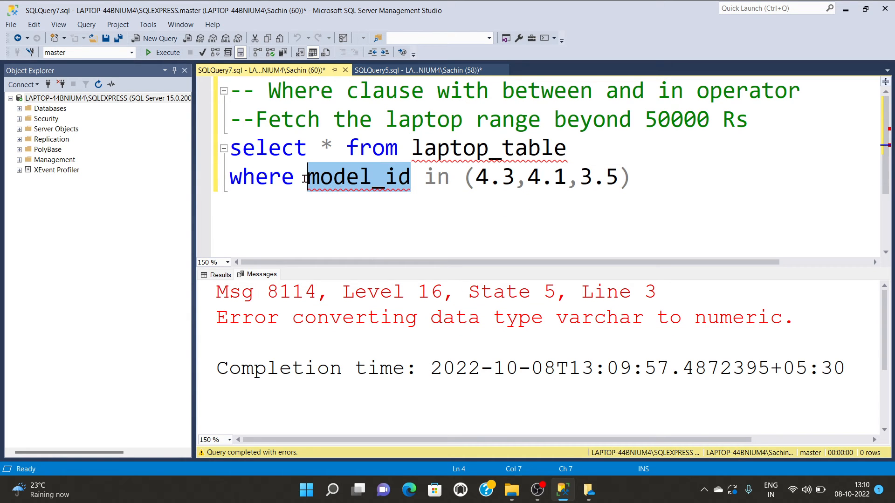
type("r")
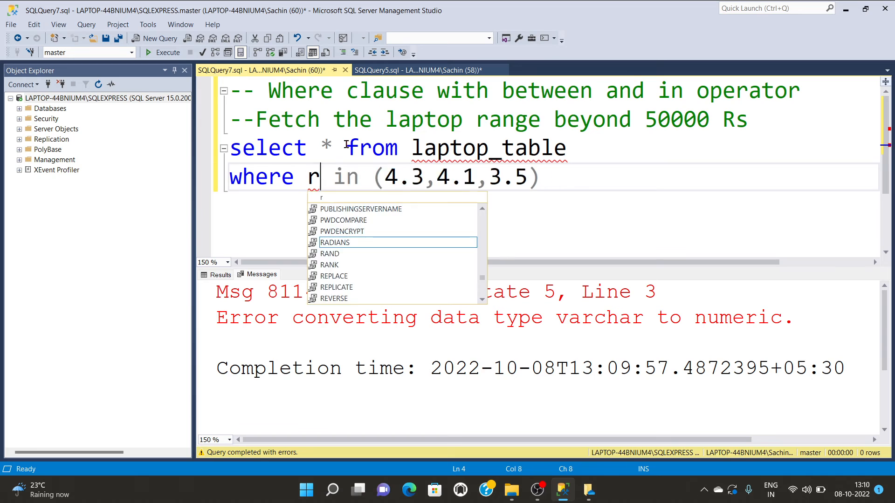
type("atings")
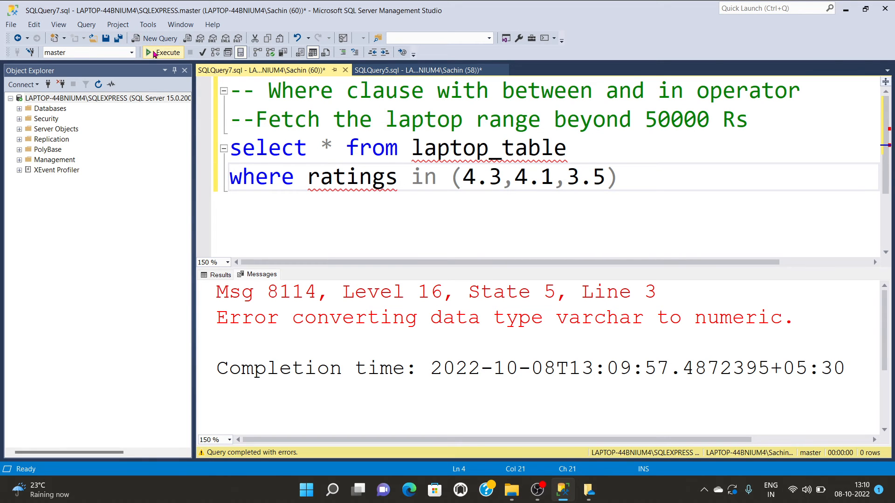
left_click(163, 52)
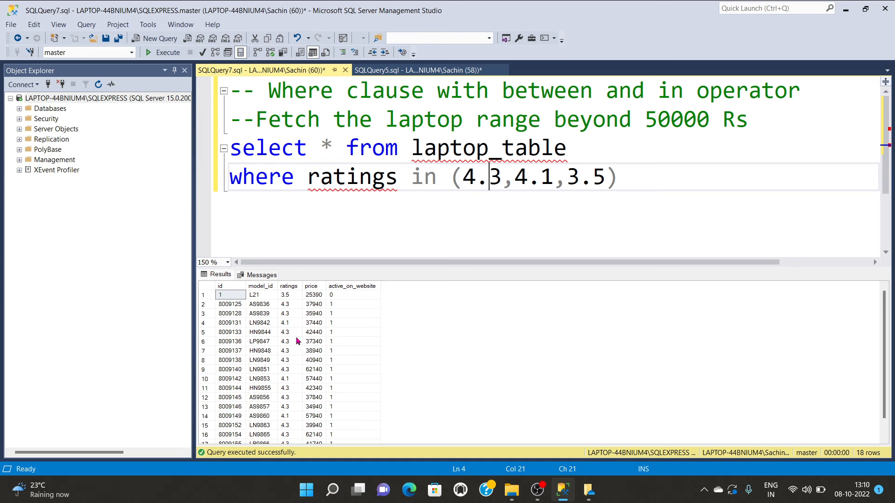
mouse_move(281, 343)
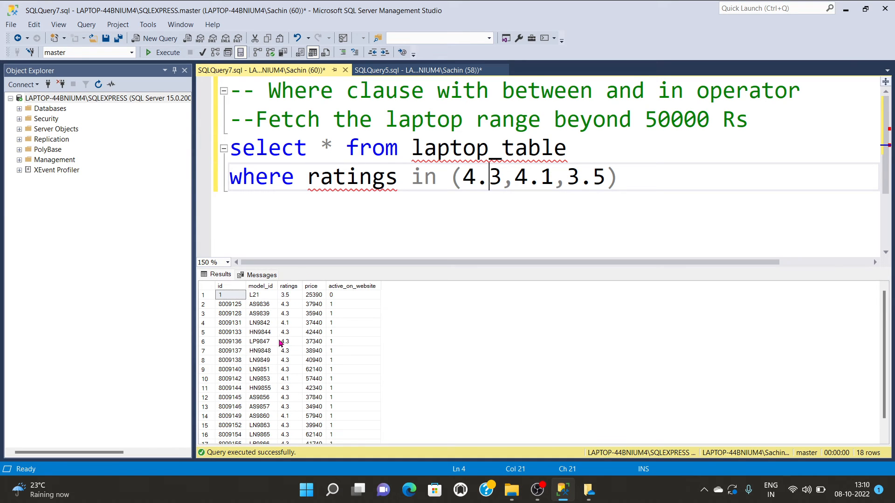
- Check ratings 3.5, 4.3, 4.1 and price 39940 across the returned rows
left_click(288, 295)
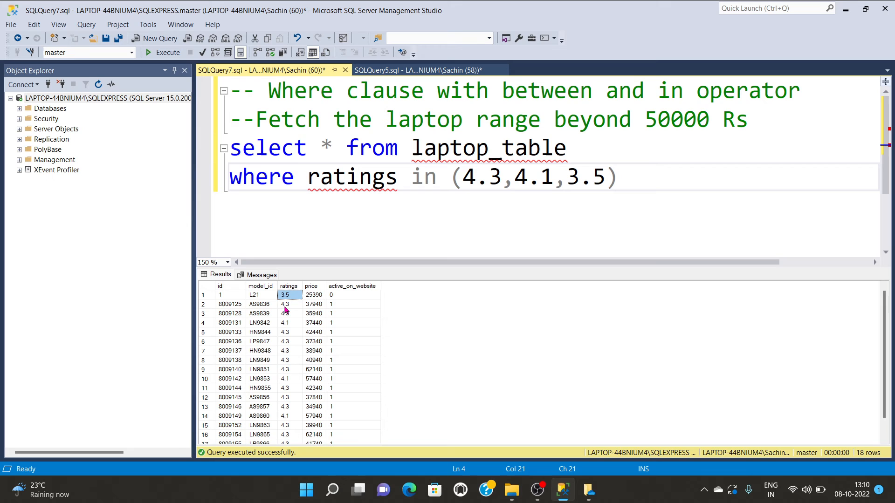
left_click(284, 304)
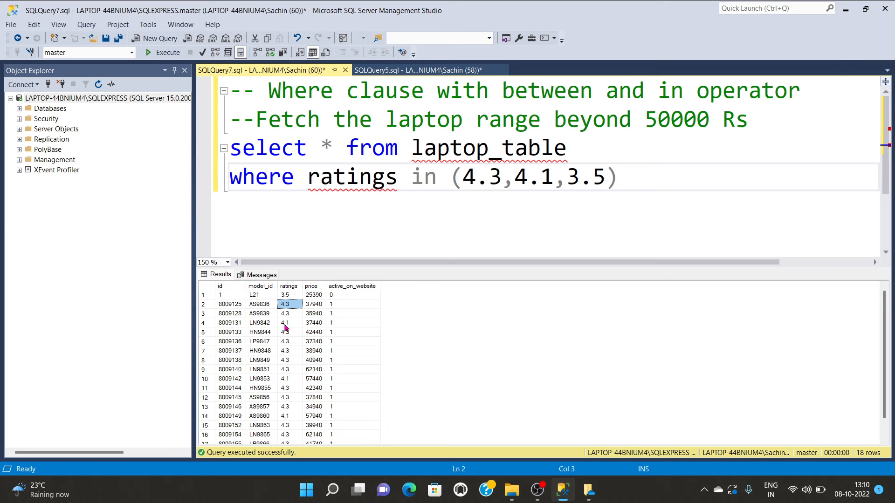
left_click(286, 323)
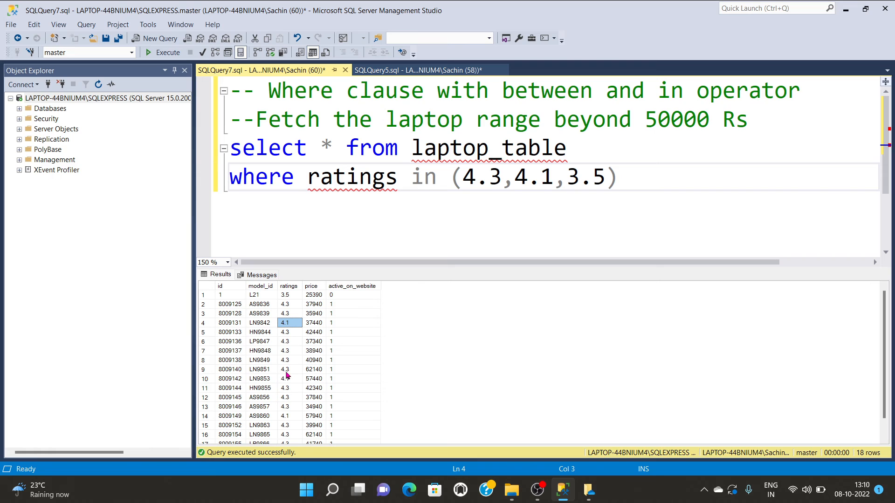
left_click(352, 351)
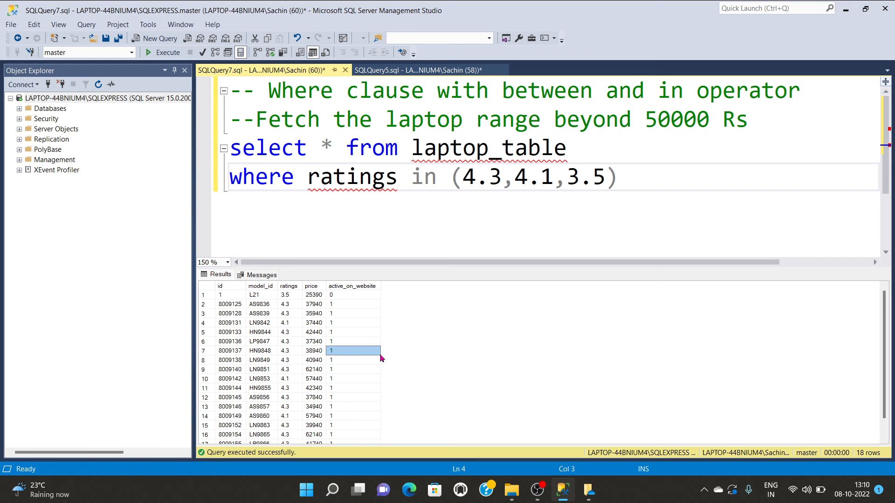
mouse_move(285, 300)
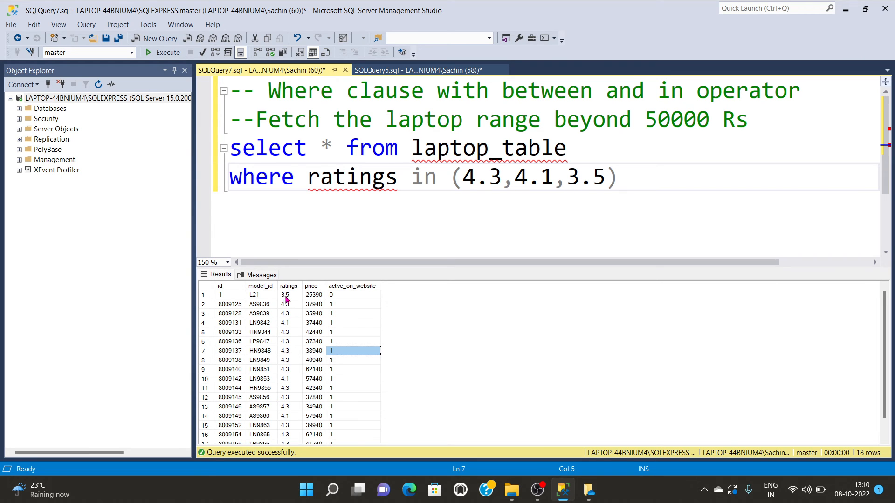
scroll("down", 3)
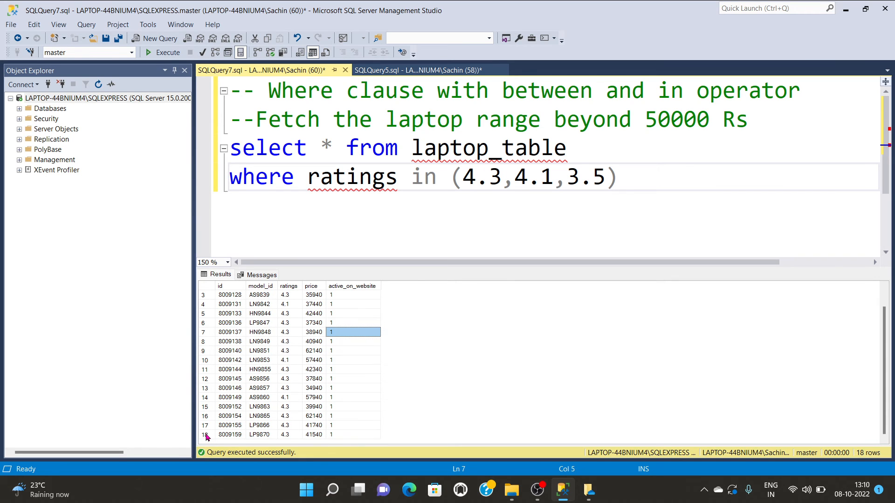
left_click(313, 406)
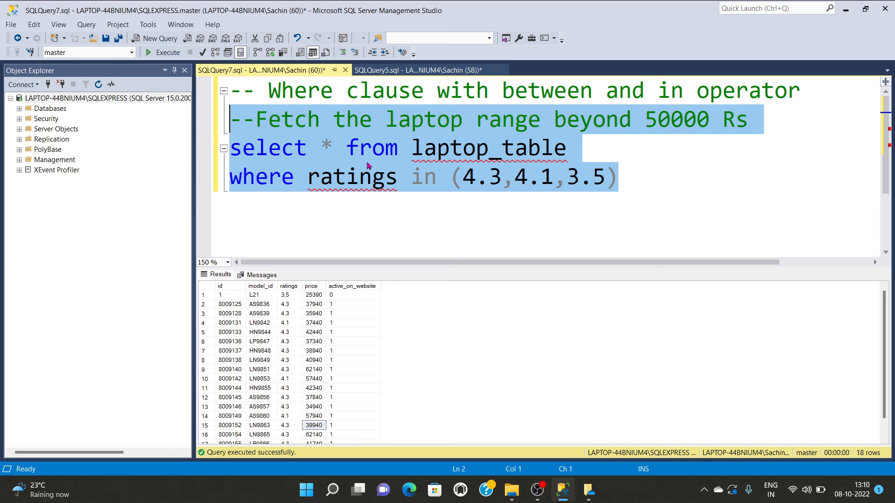
left_click(619, 177)
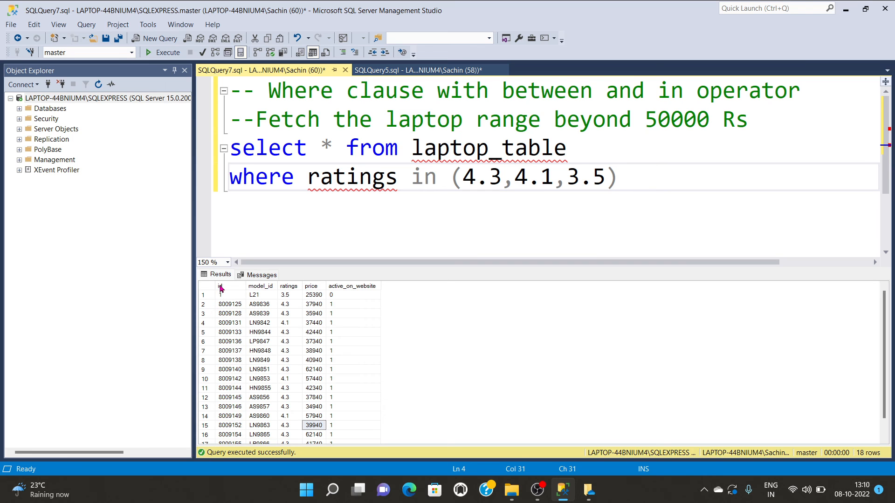
- Filter on id in (8009125, 8009142) copied from the grid and execute the query
double_click(352, 177)
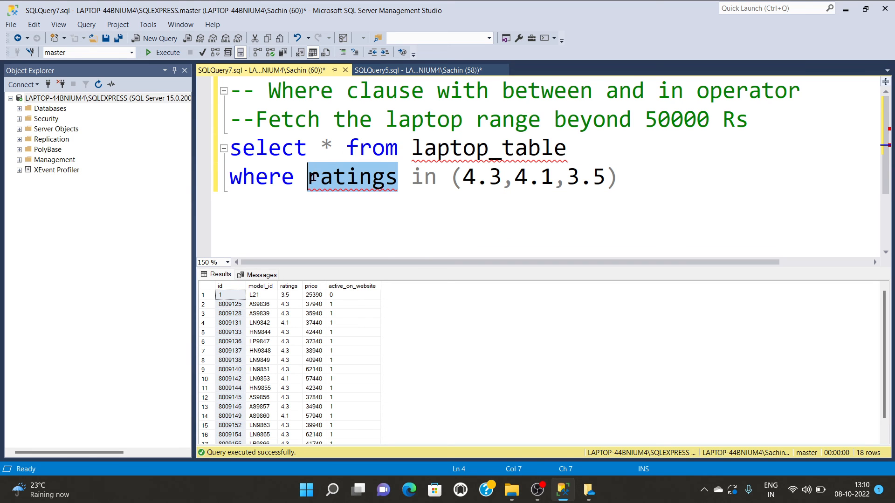
type("id")
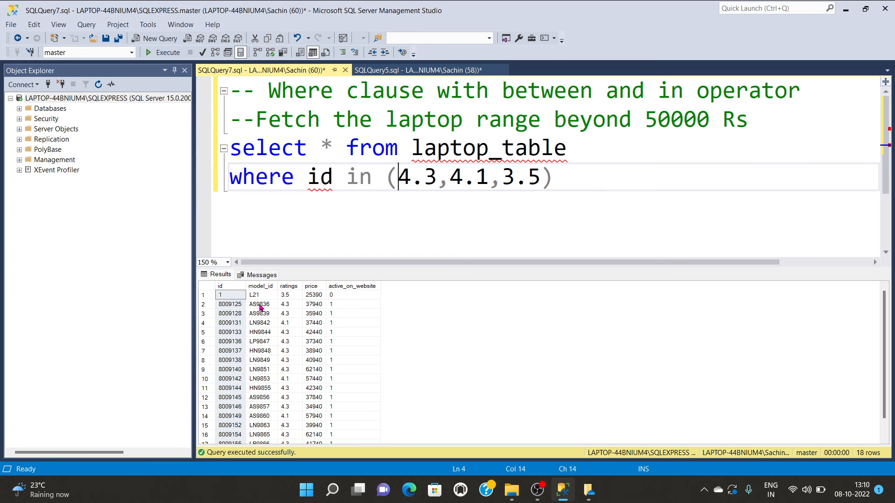
left_click(229, 304)
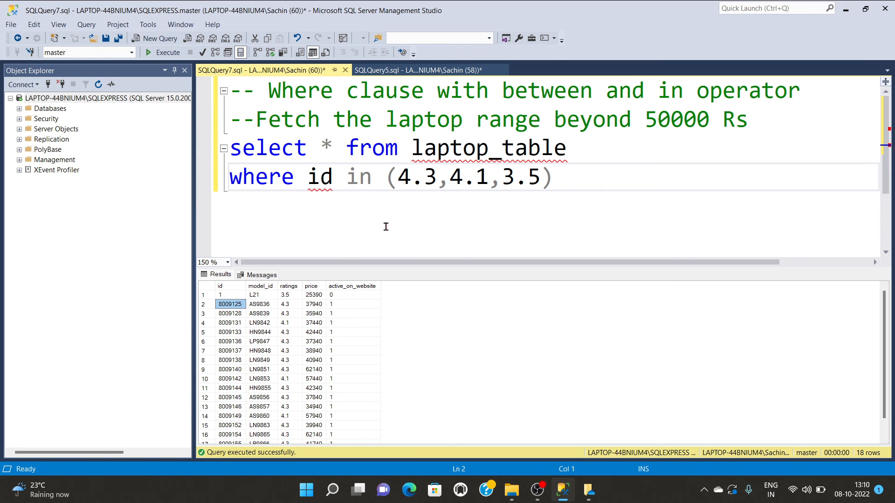
left_click_drag(400, 177, 542, 177)
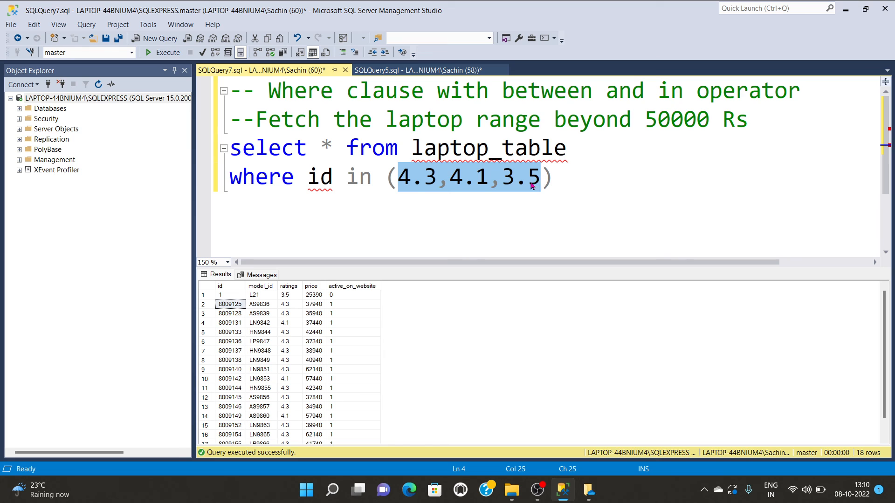
type("8009125")
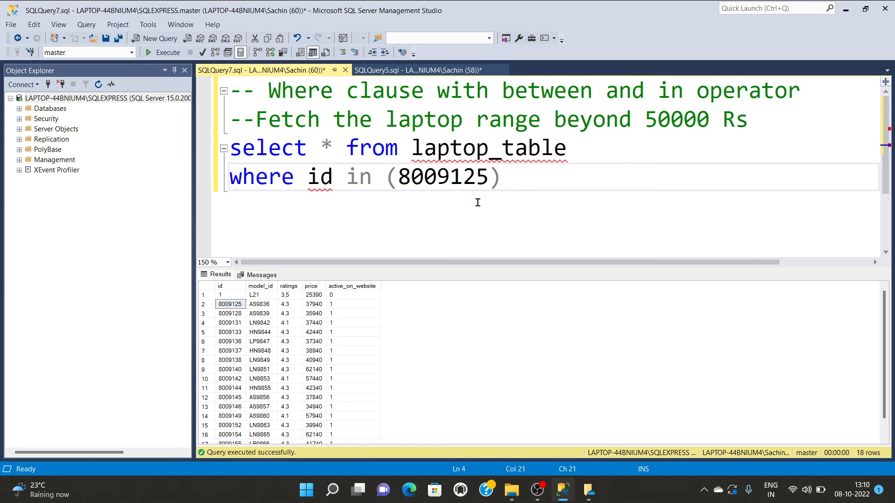
type(",")
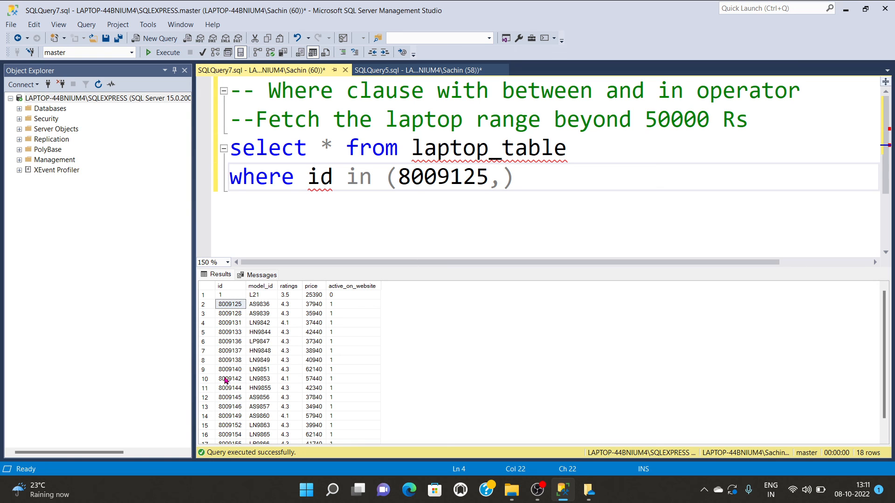
left_click(229, 379)
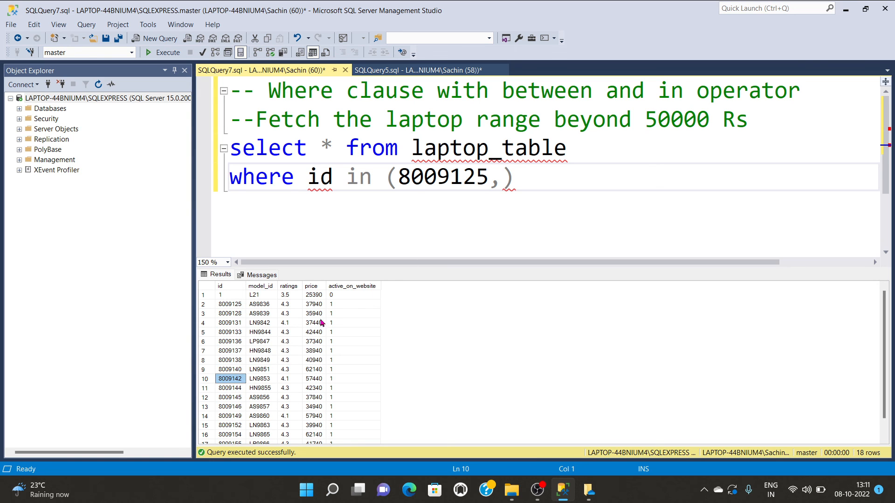
type("8009142")
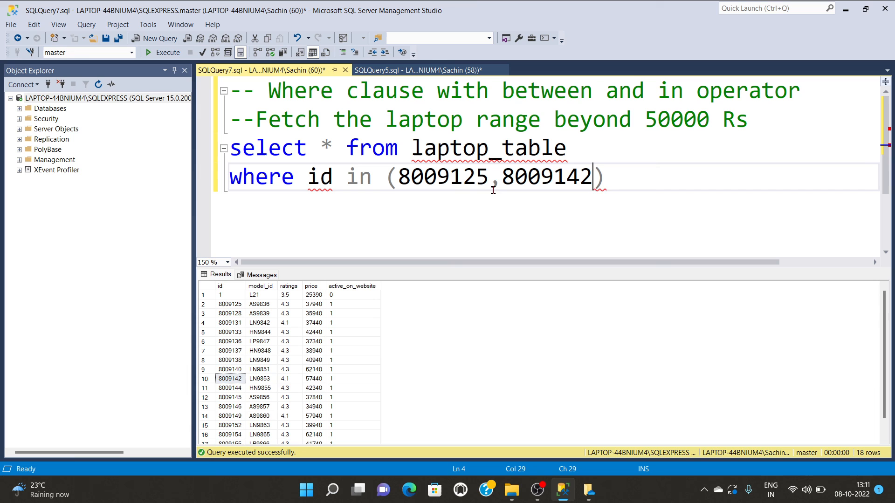
left_click(166, 53)
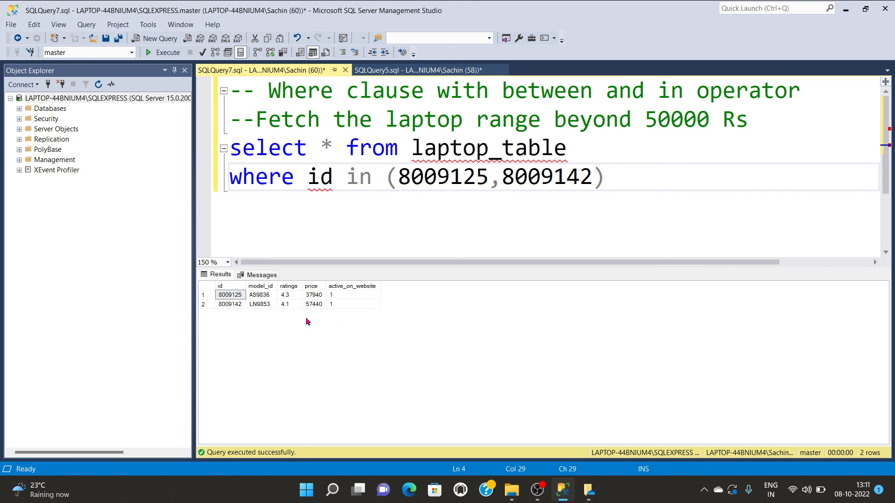
- Confirm the two returned ids and point at 'between' in the heading comment
left_click(231, 294)
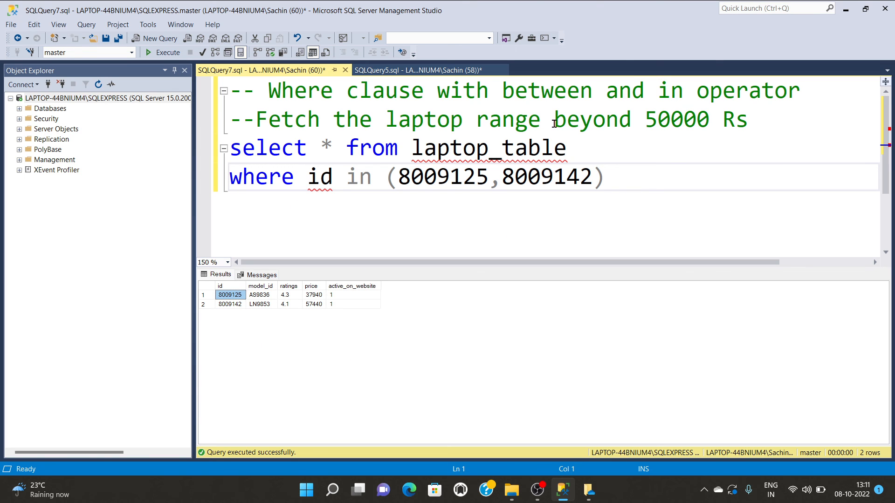
double_click(540, 90)
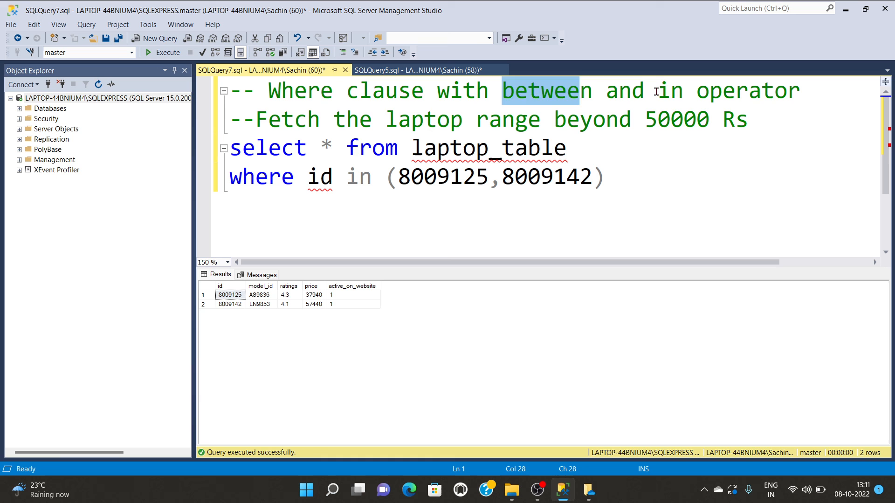
left_click(293, 177)
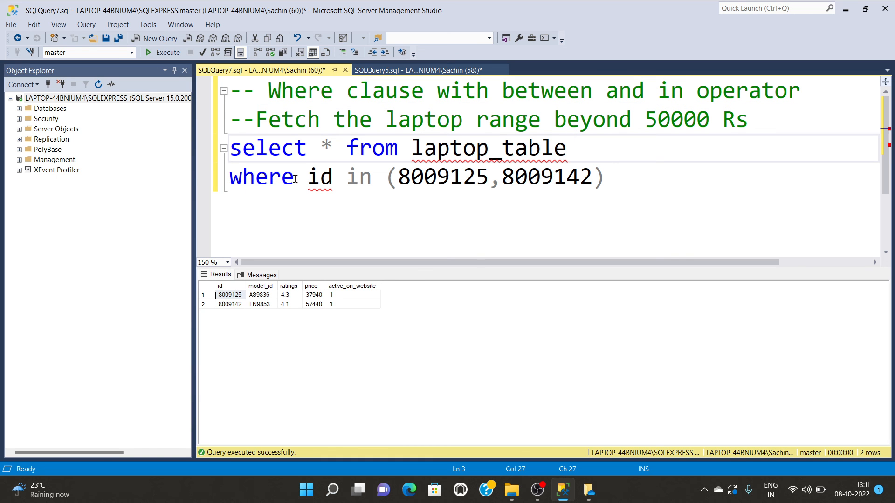